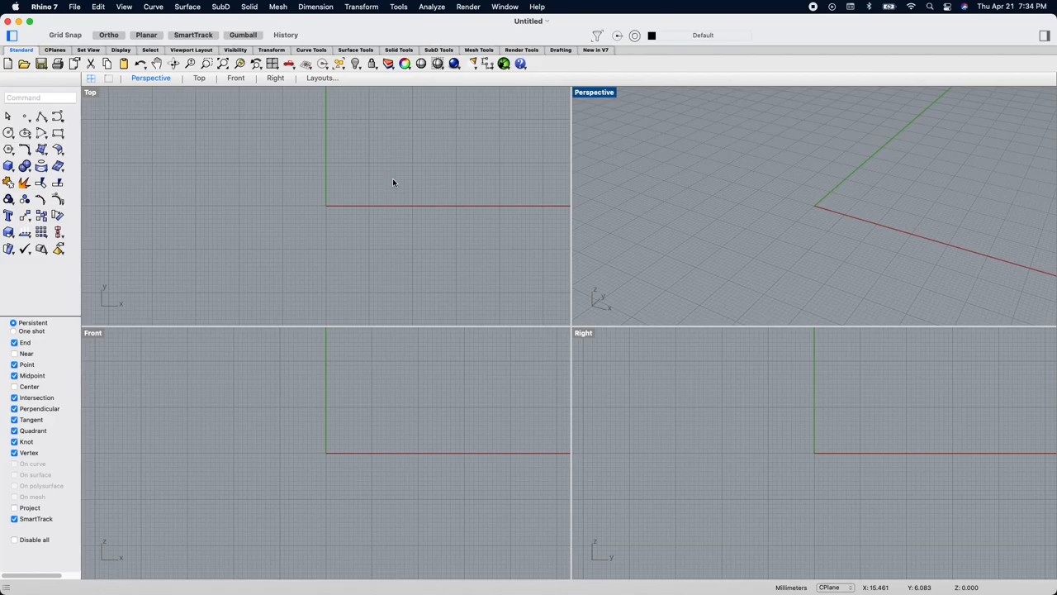
mouse_move(395, 180)
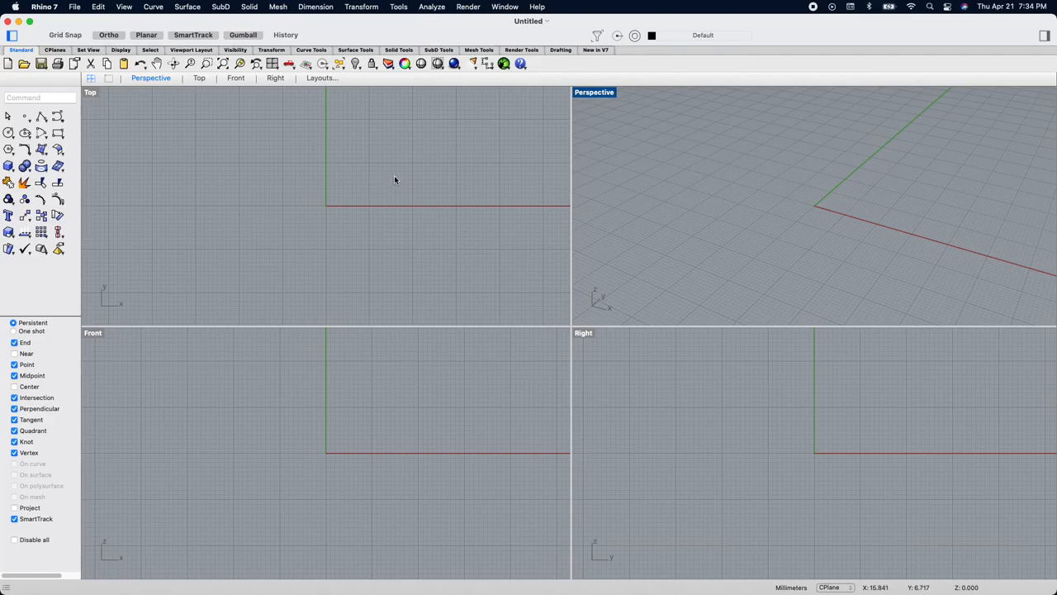
mouse_move(401, 178)
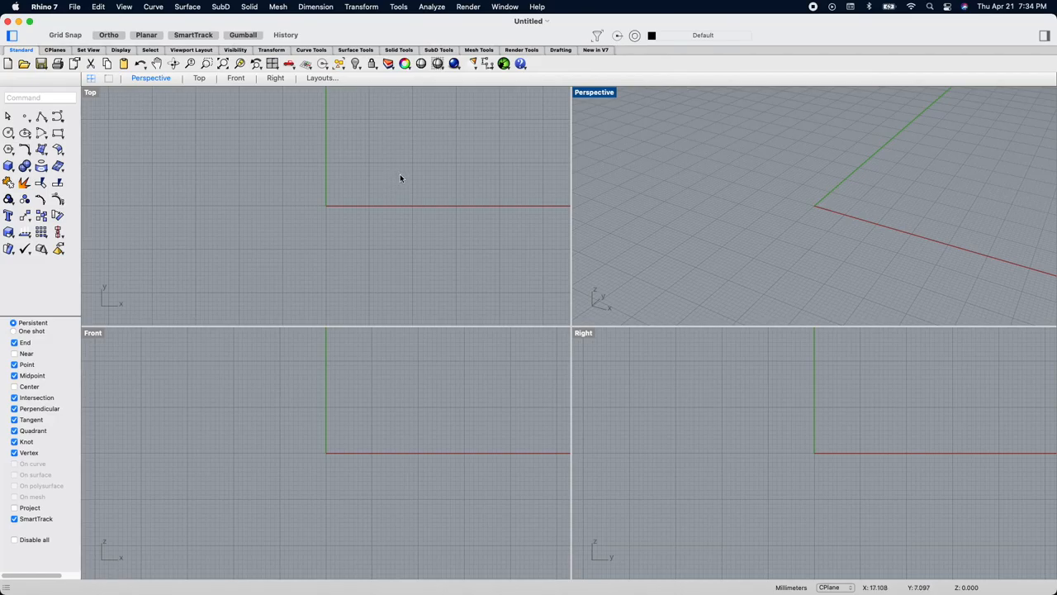
mouse_move(402, 183)
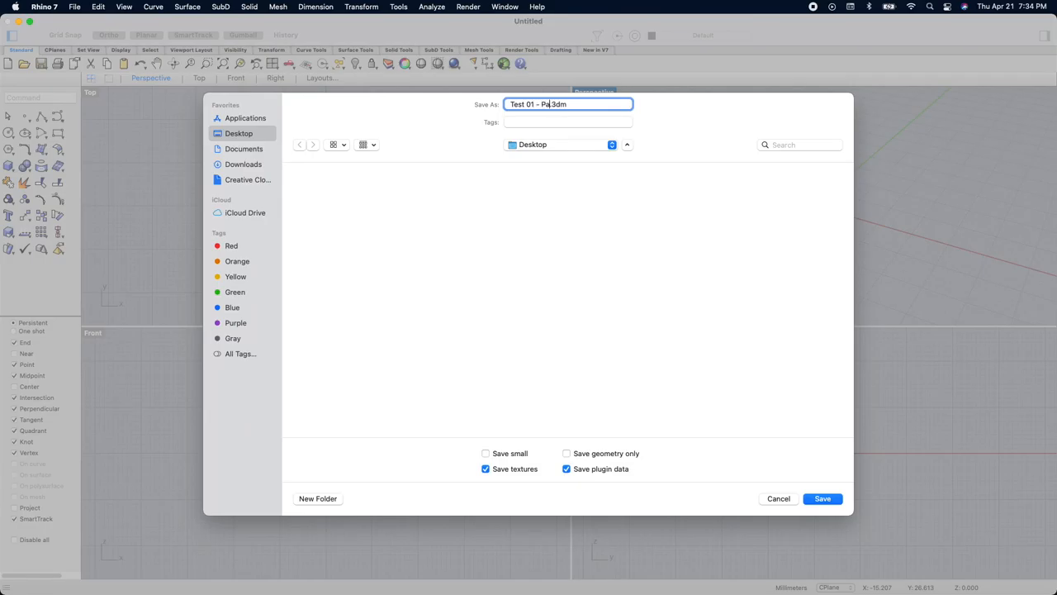
- Save the empty model to the Desktop as 'Test 01 - Part 01-The Interface.3dm'
text(rt)
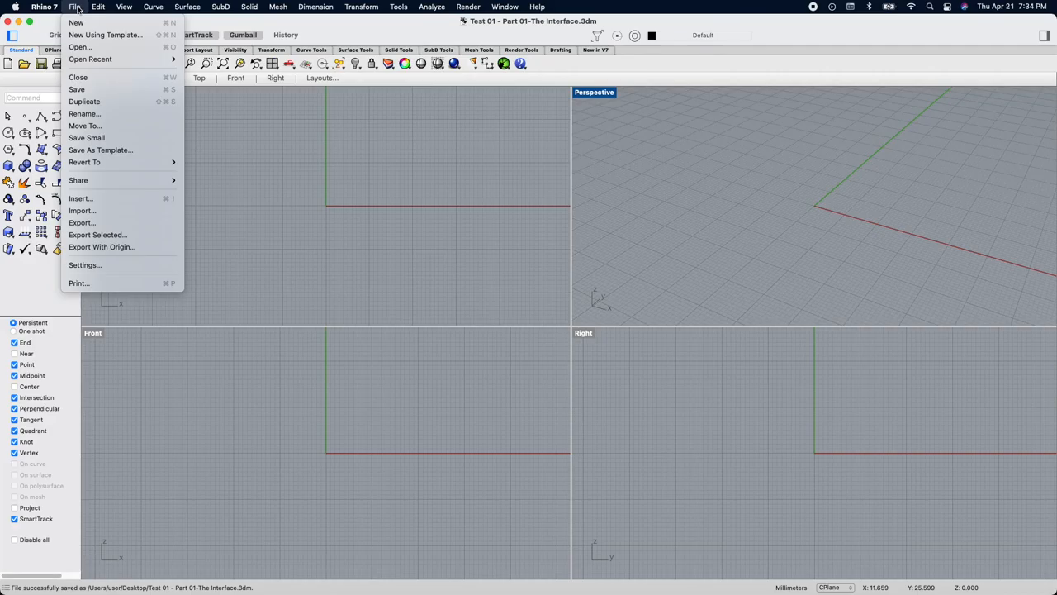
click(218, 7)
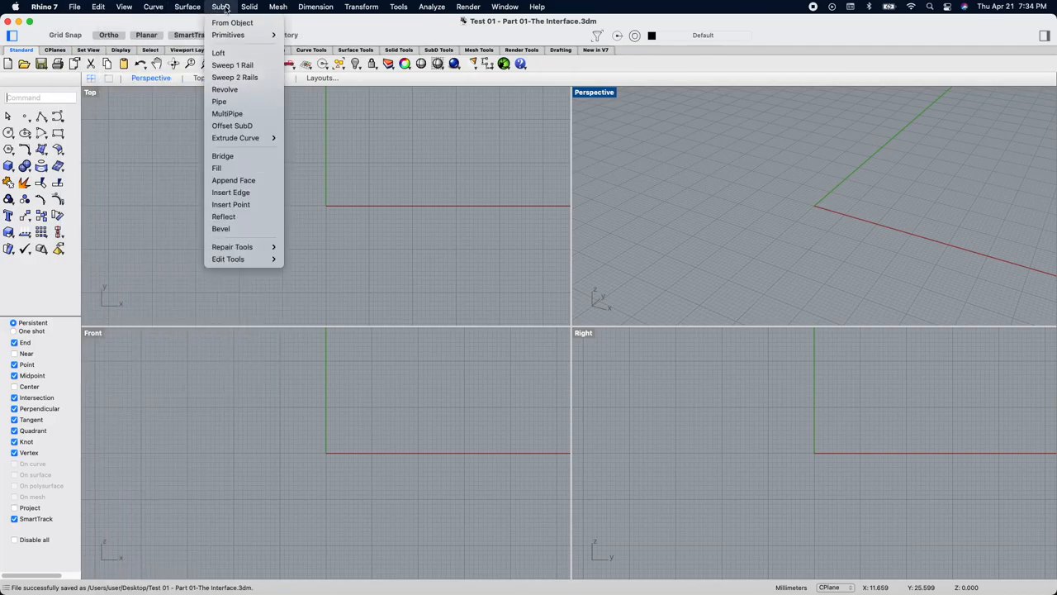
click(396, 6)
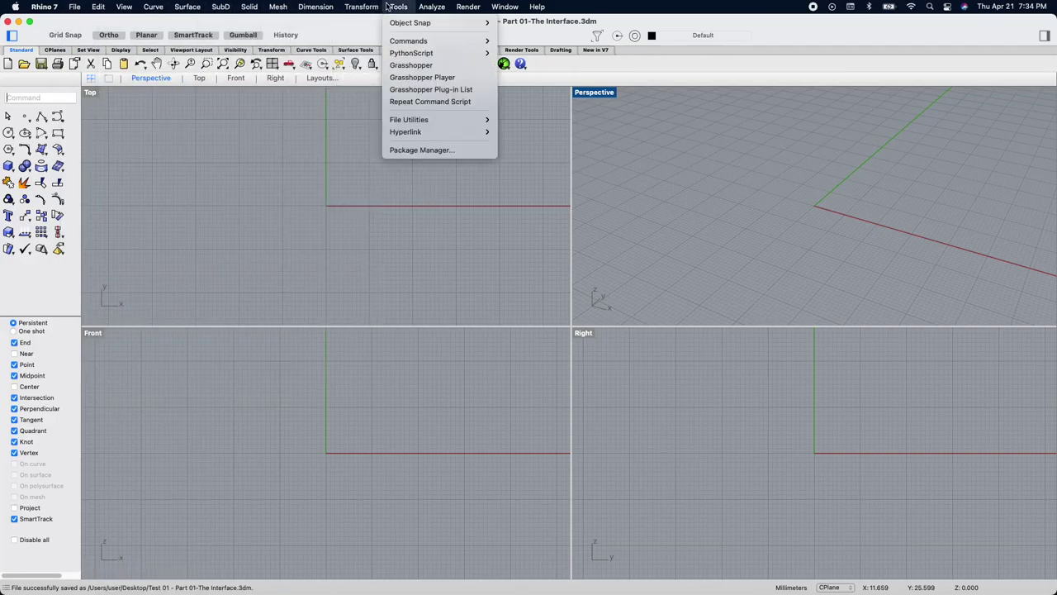
click(515, 7)
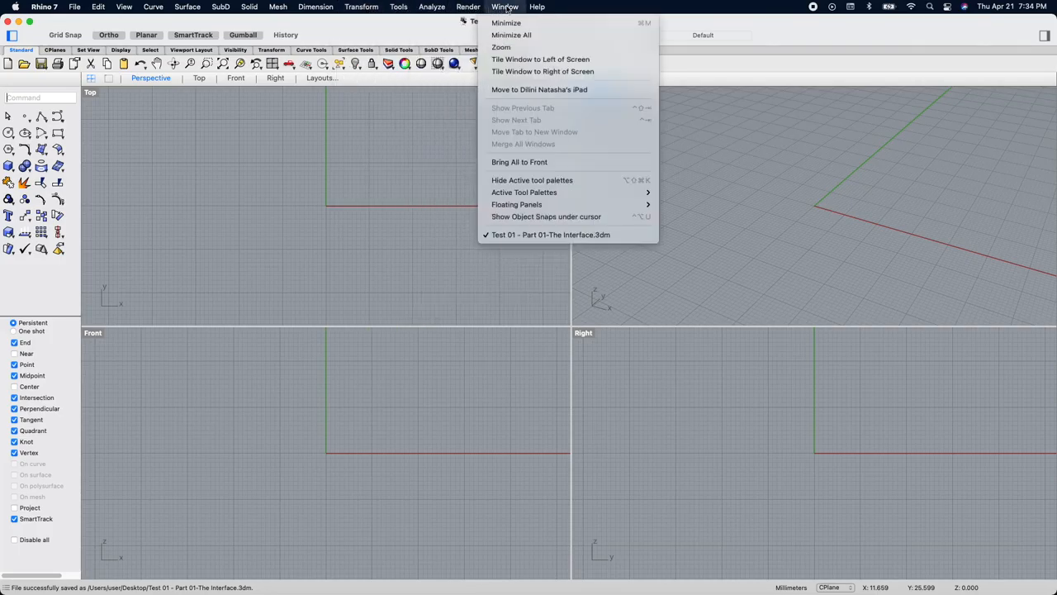
click(520, 7)
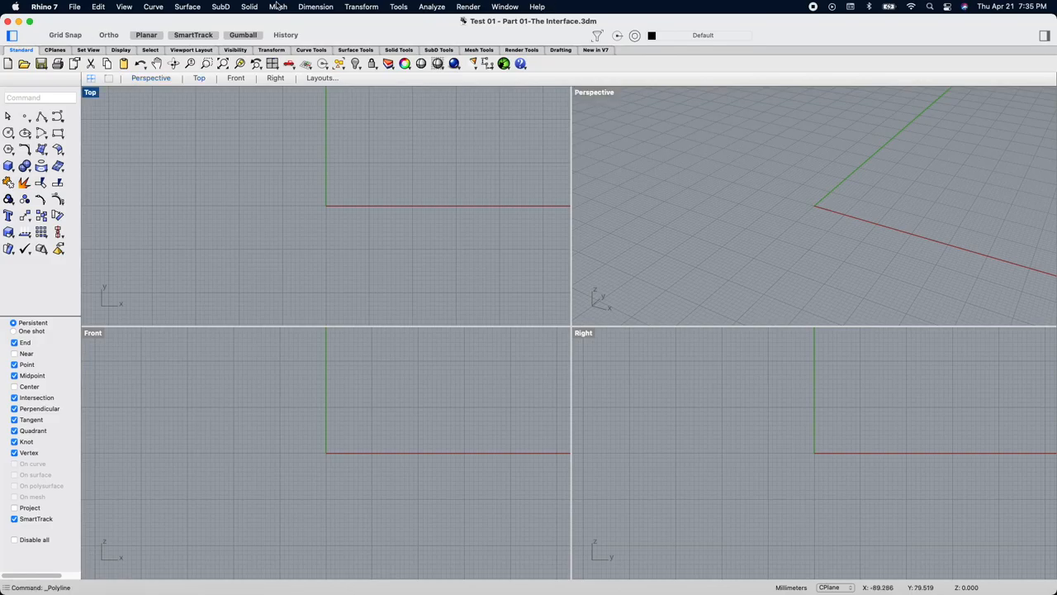
mouse_move(218, 144)
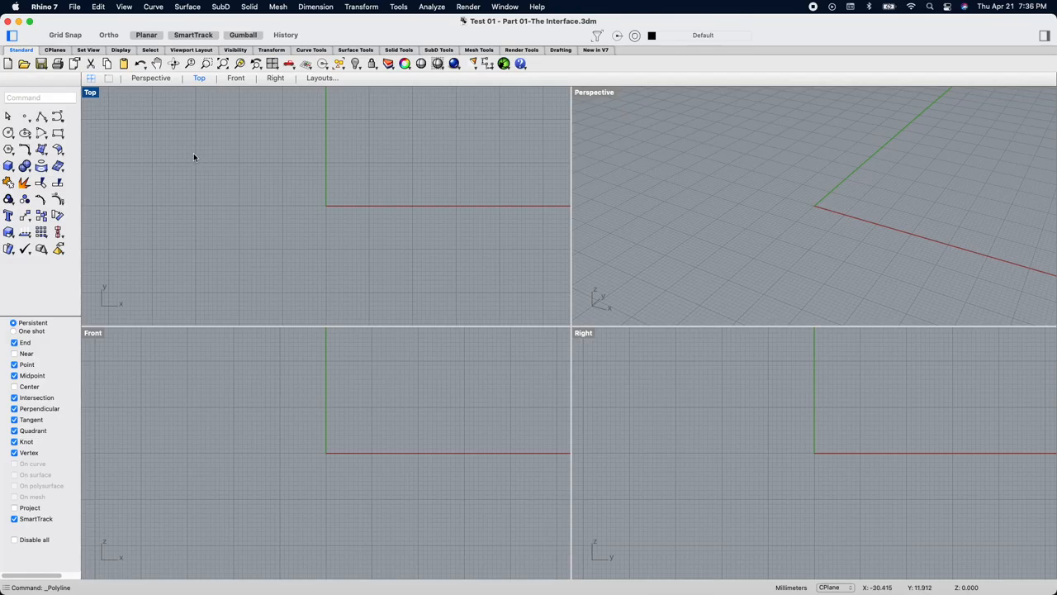
- Draw a wavy freeform curve in the Top viewport with the Curve command
text(Cur)
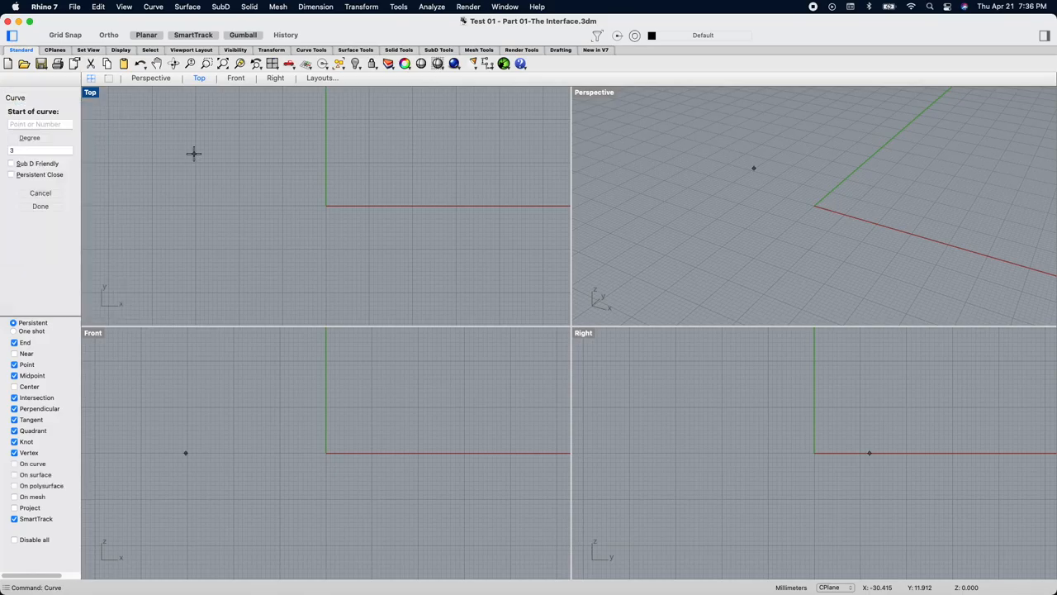
mouse_move(214, 173)
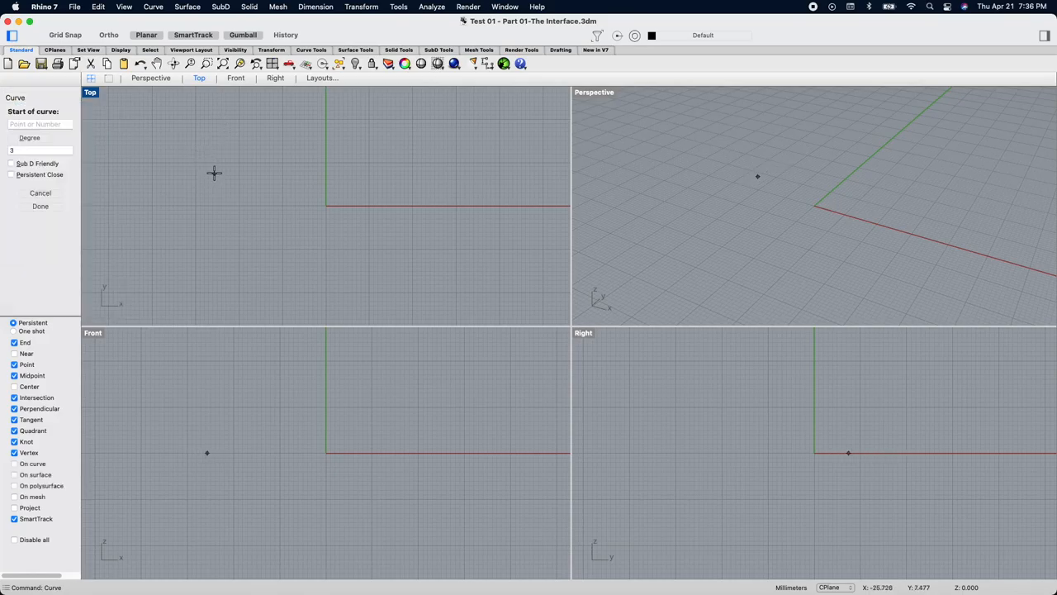
mouse_move(145, 120)
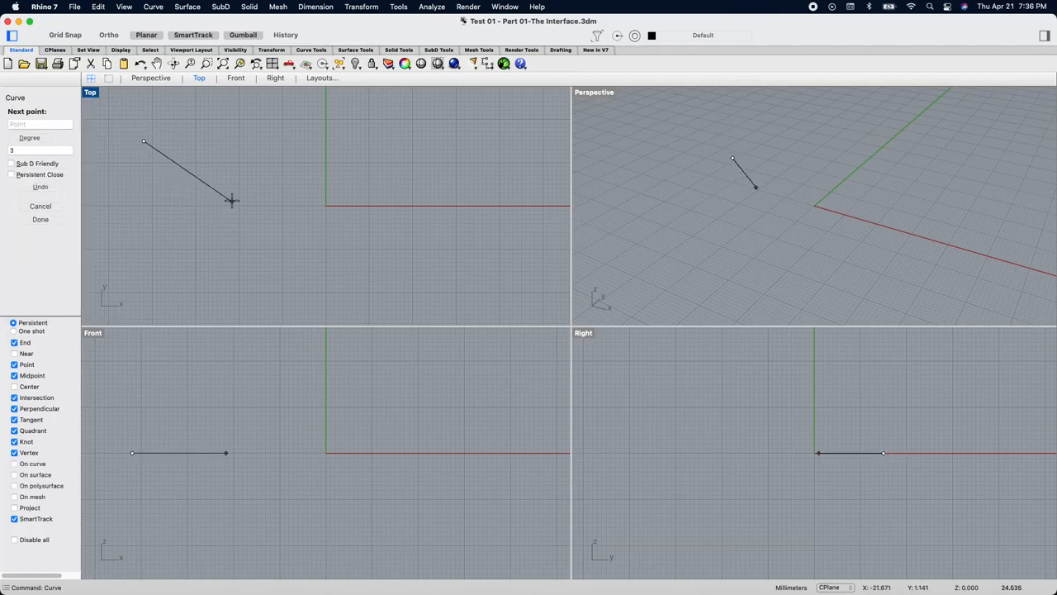
click(384, 248)
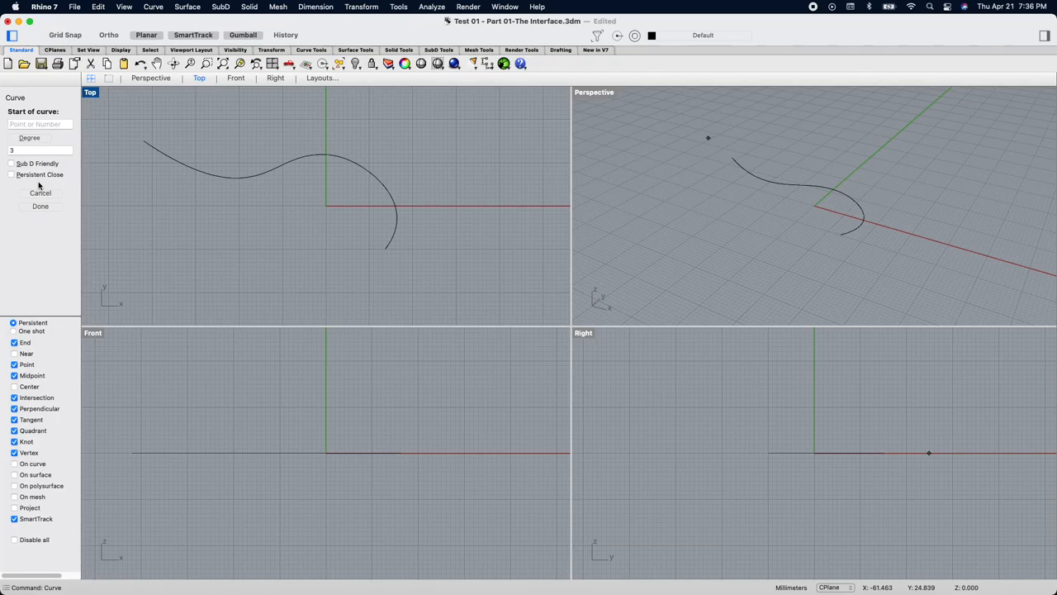
mouse_move(62, 189)
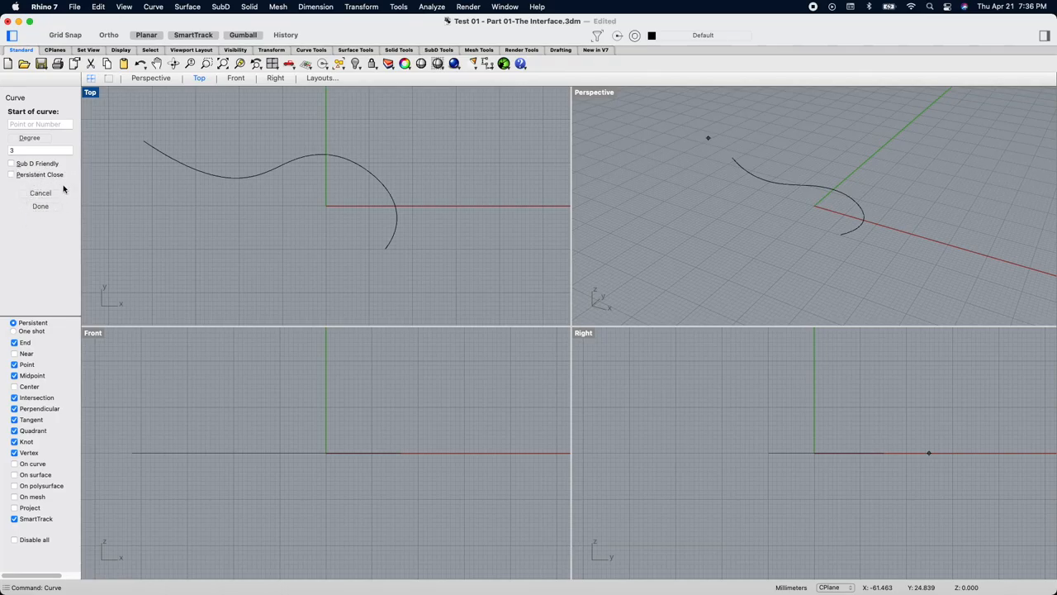
mouse_move(93, 182)
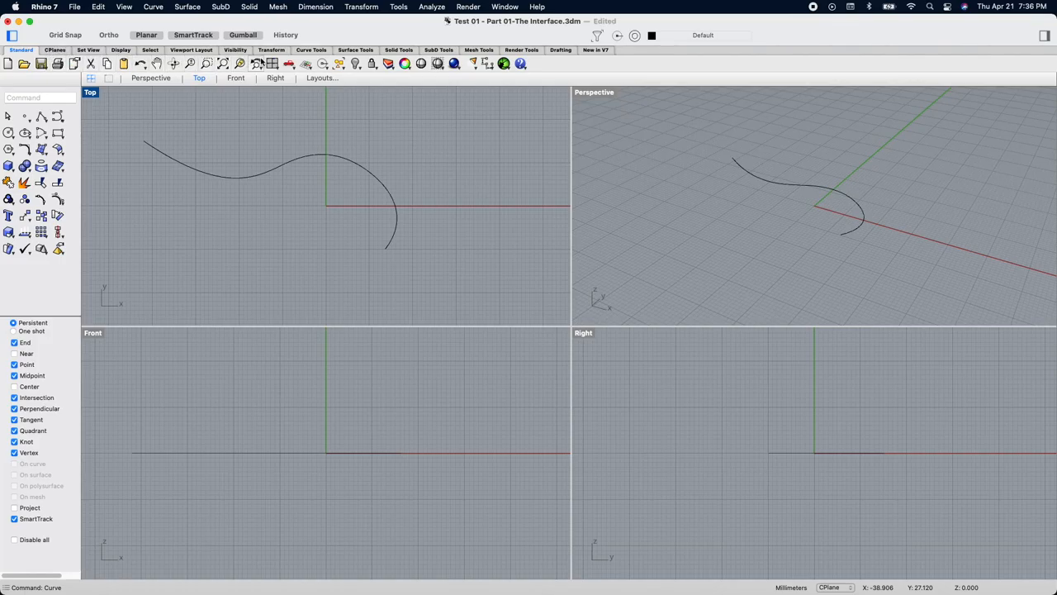
mouse_move(288, 65)
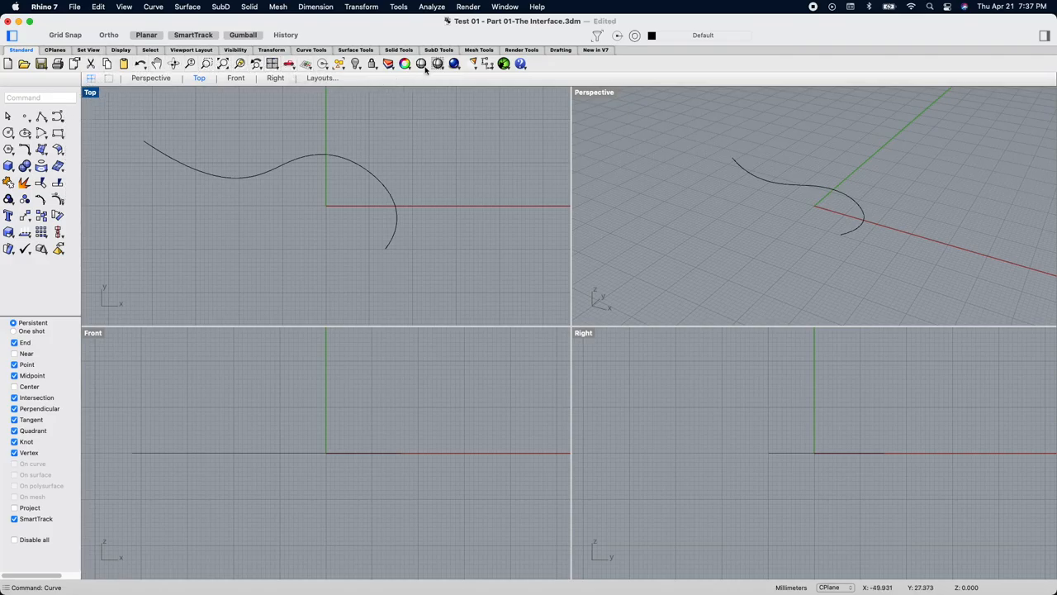
- Switch through the Mesh Tools and Curve Tools tabs to the Visibility tools
click(525, 49)
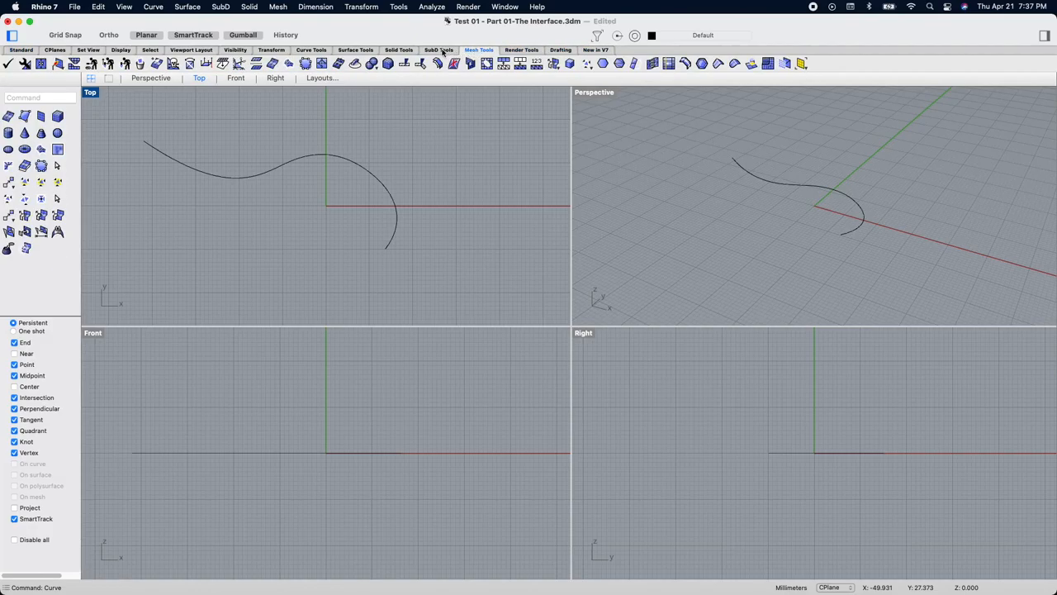
click(318, 50)
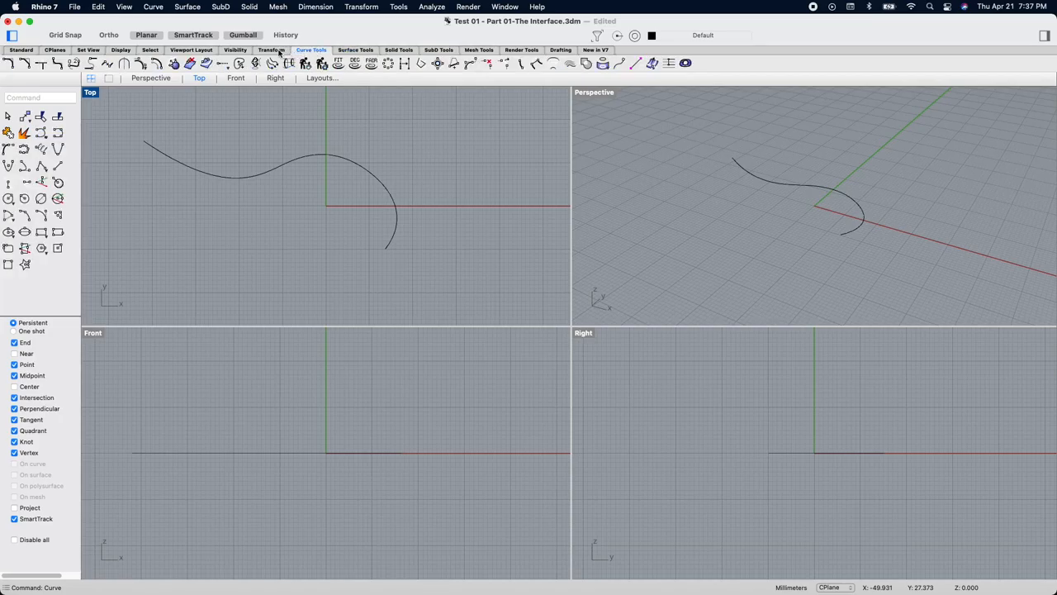
click(236, 49)
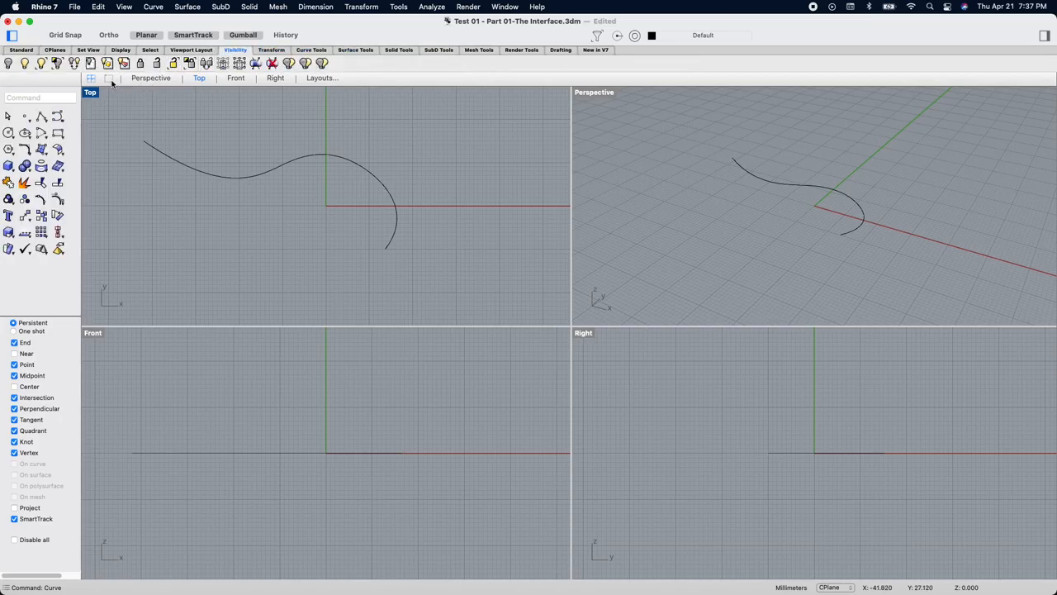
mouse_move(293, 149)
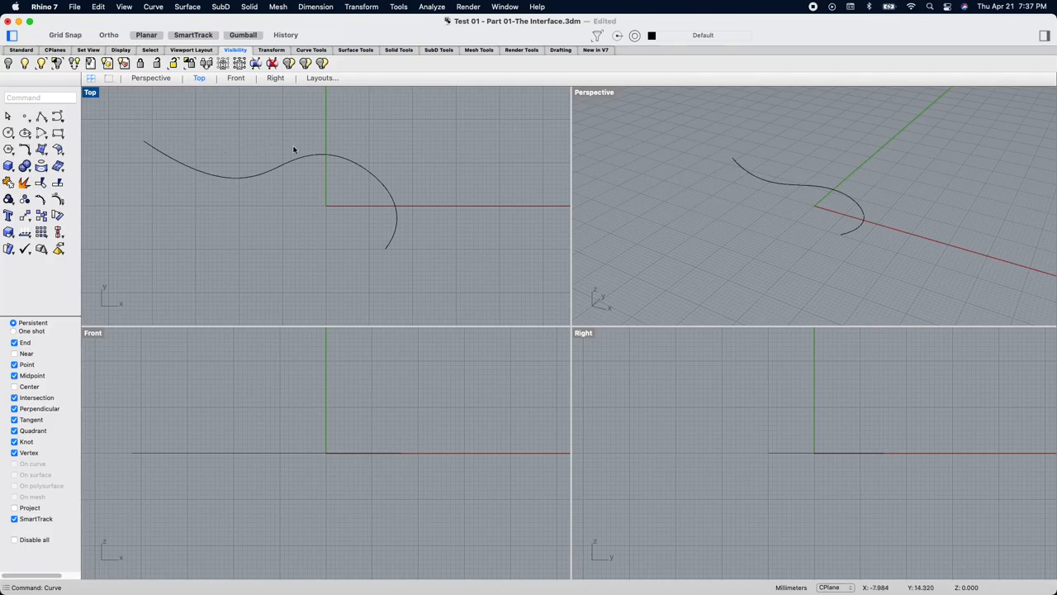
mouse_move(415, 251)
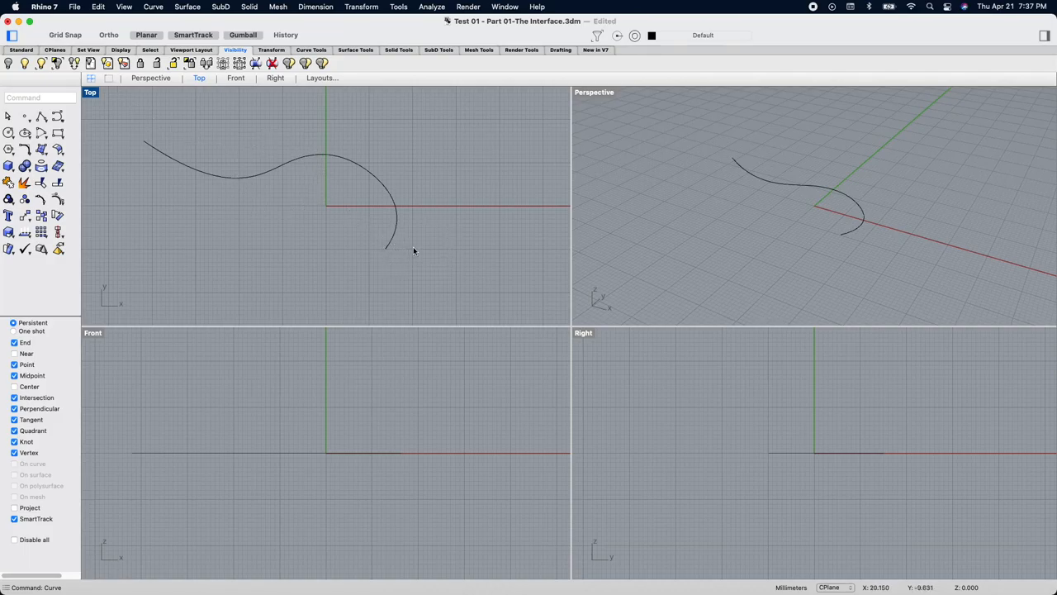
mouse_move(592, 143)
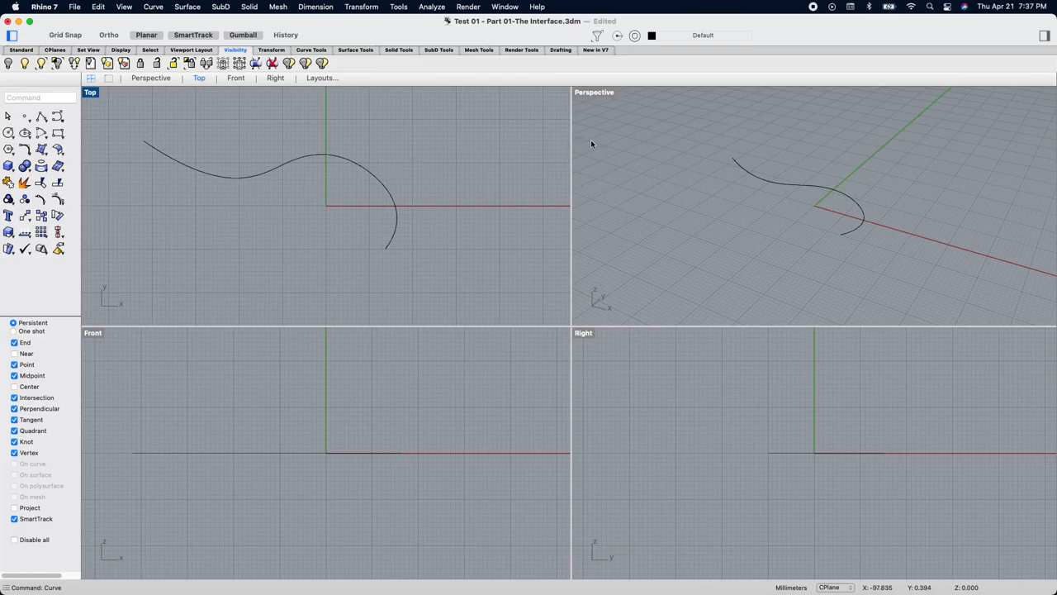
mouse_move(397, 355)
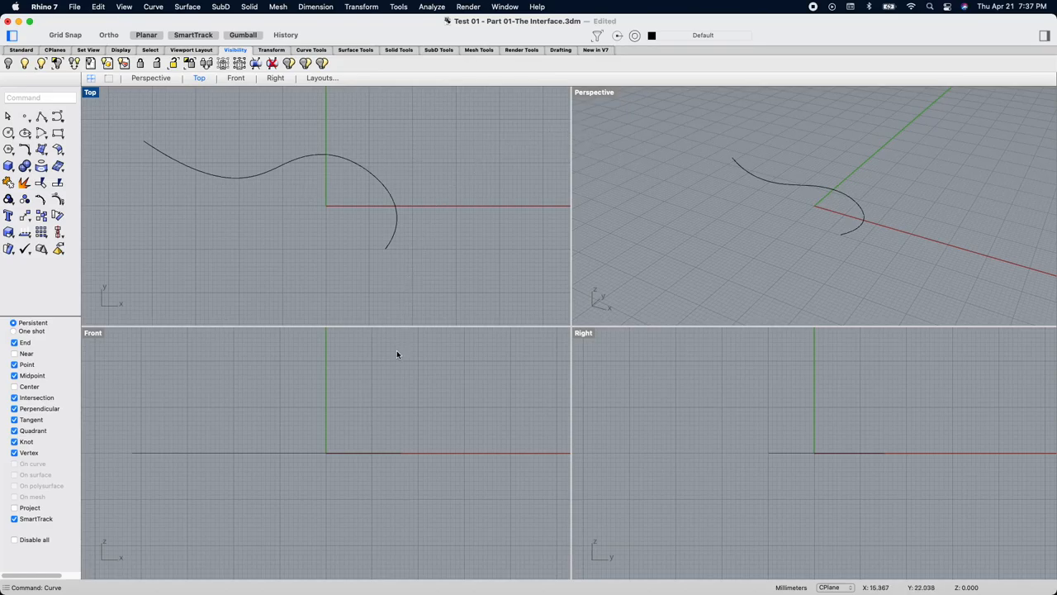
mouse_move(675, 395)
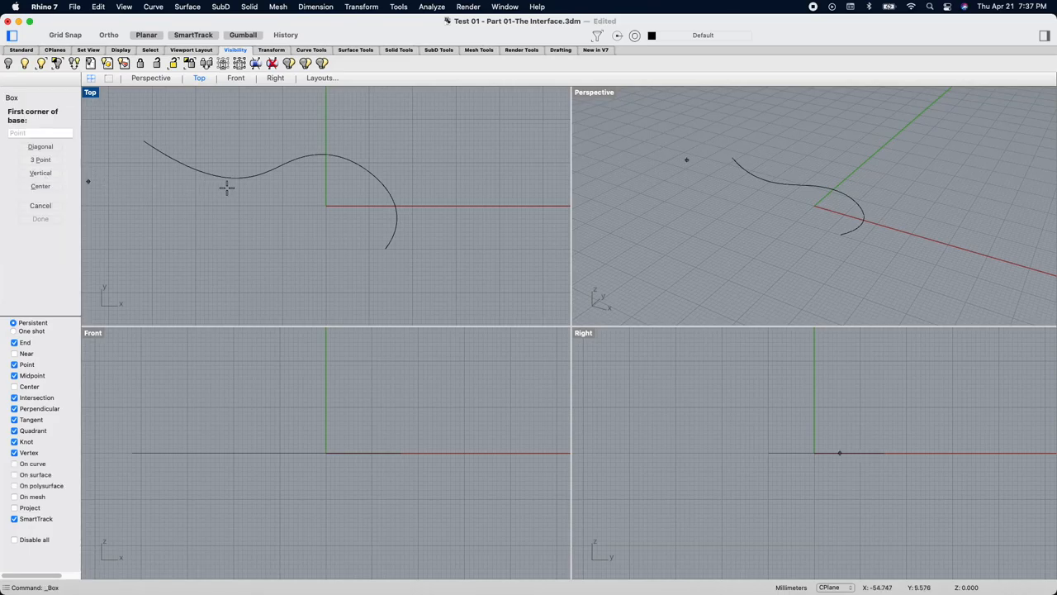
- Draw a box near the origin overlapping the curve's end, setting base corners and height
click(355, 252)
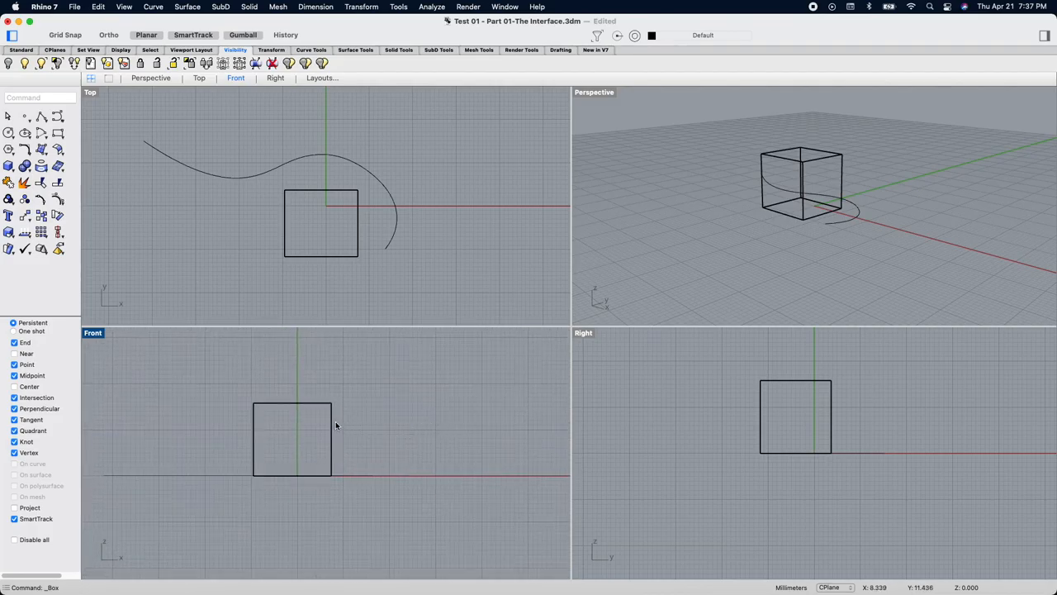
drag(292, 438, 349, 427)
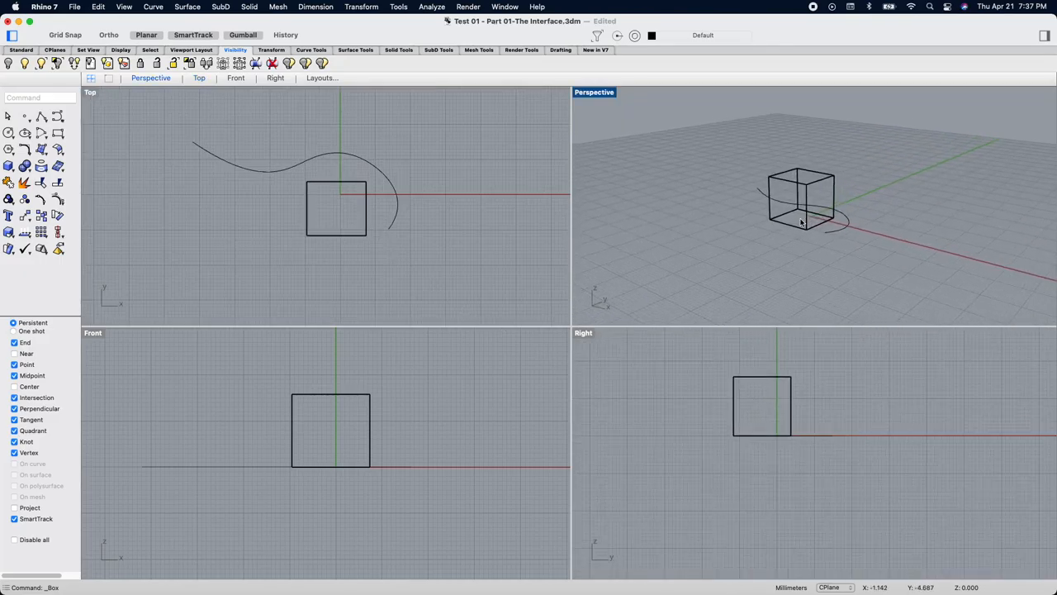
mouse_move(696, 267)
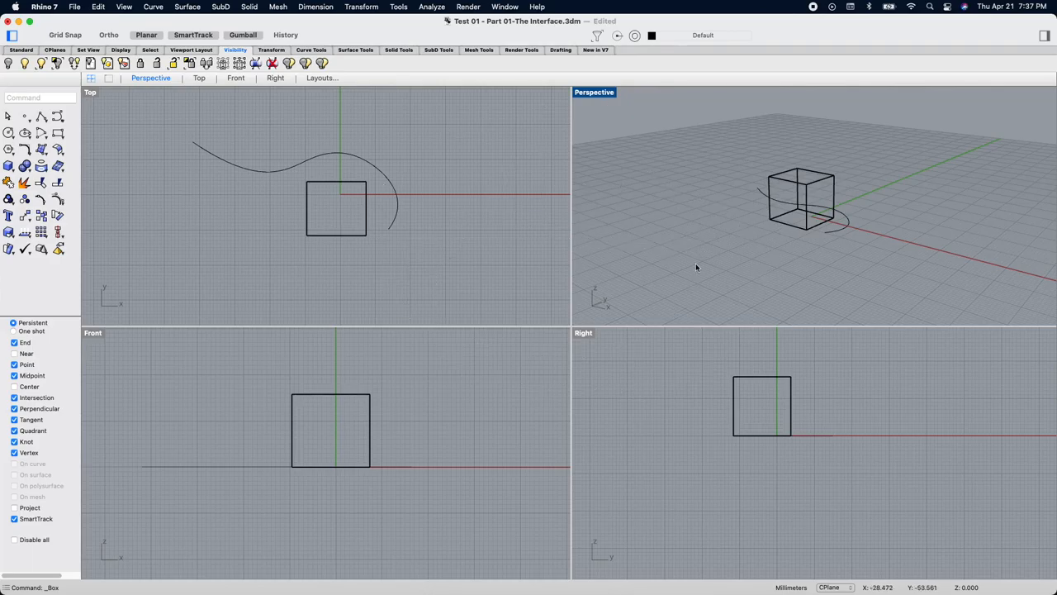
mouse_move(627, 497)
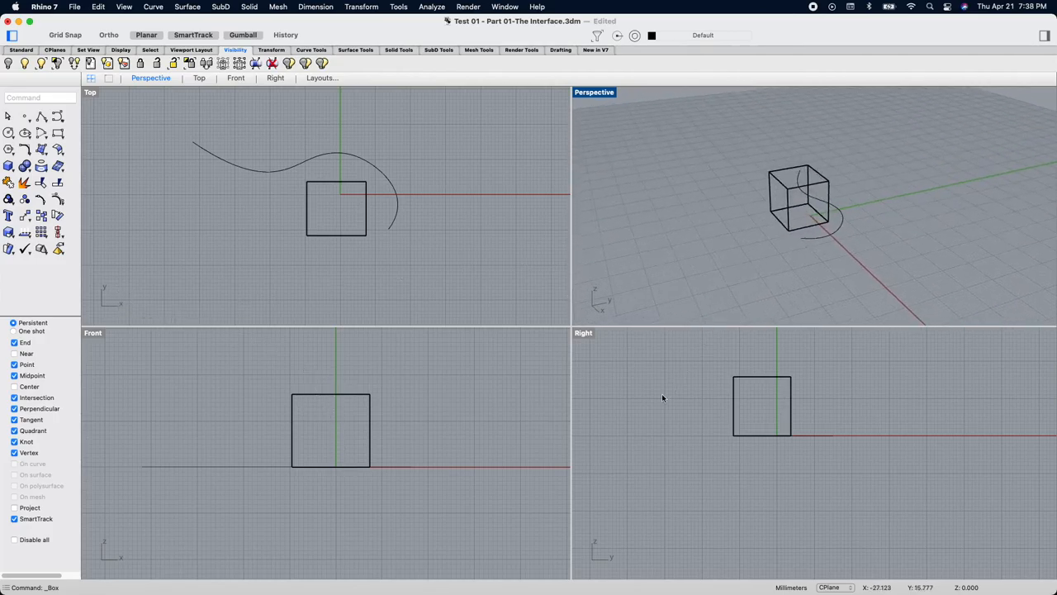
mouse_move(626, 511)
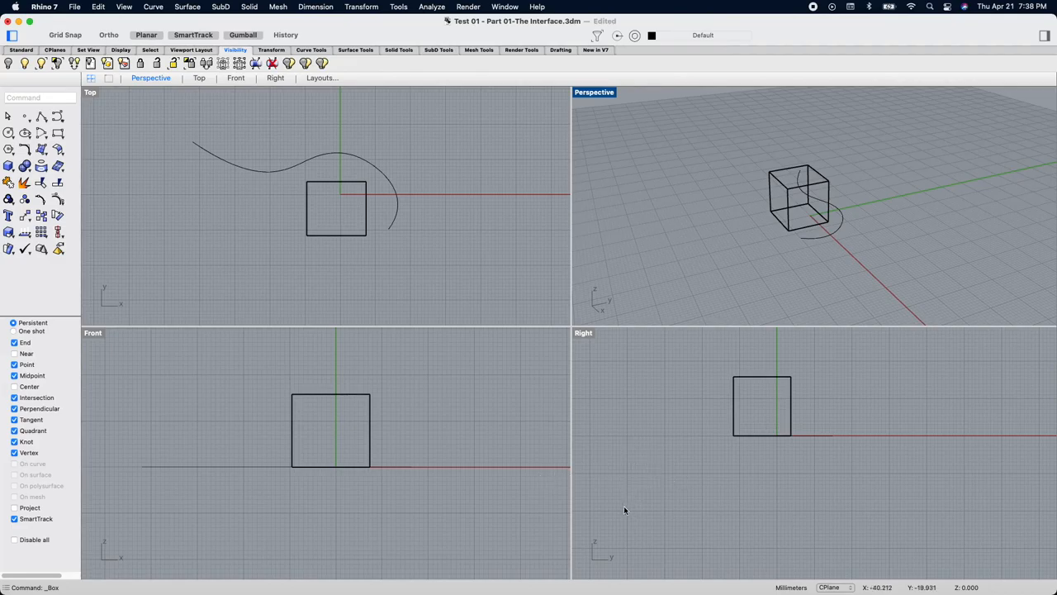
mouse_move(617, 475)
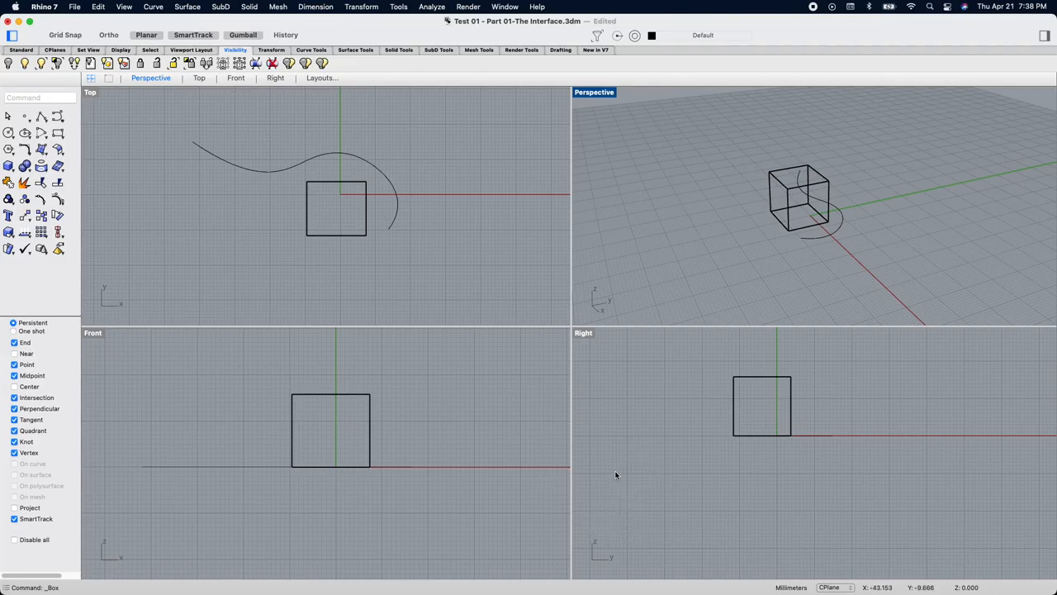
mouse_move(244, 375)
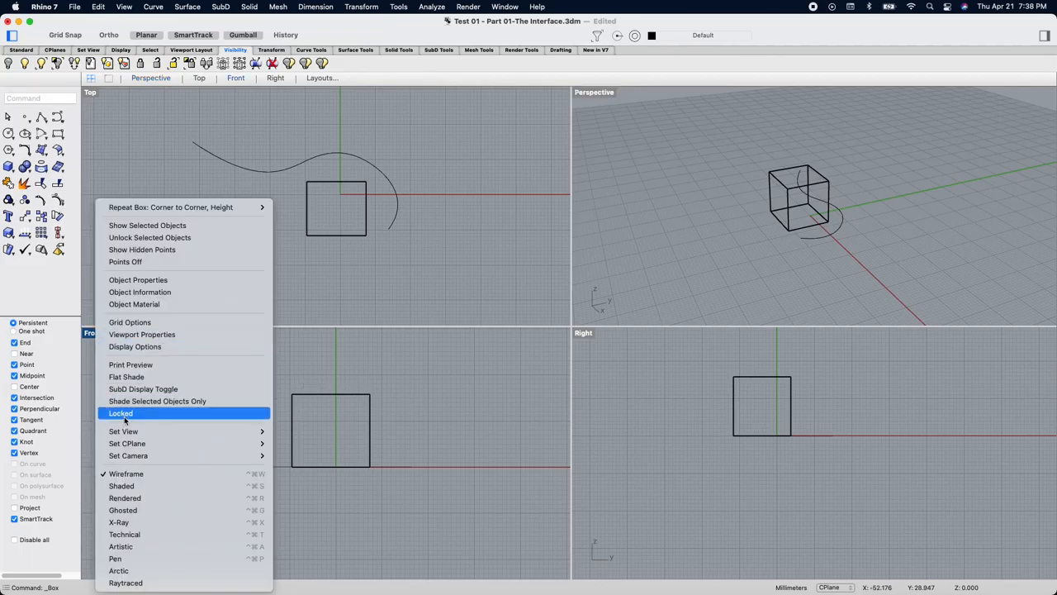
mouse_move(135, 419)
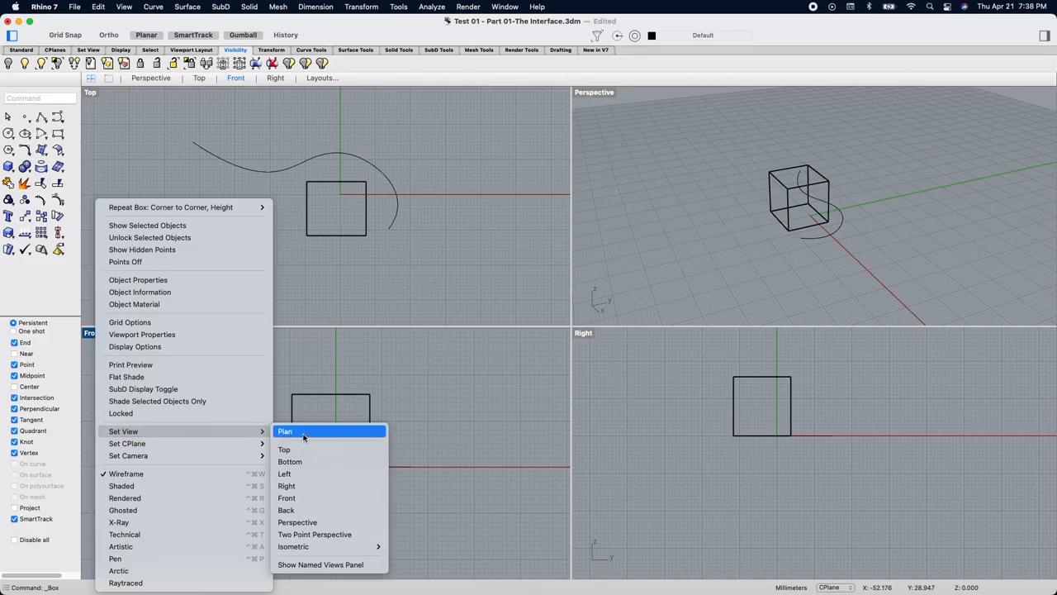
mouse_move(341, 546)
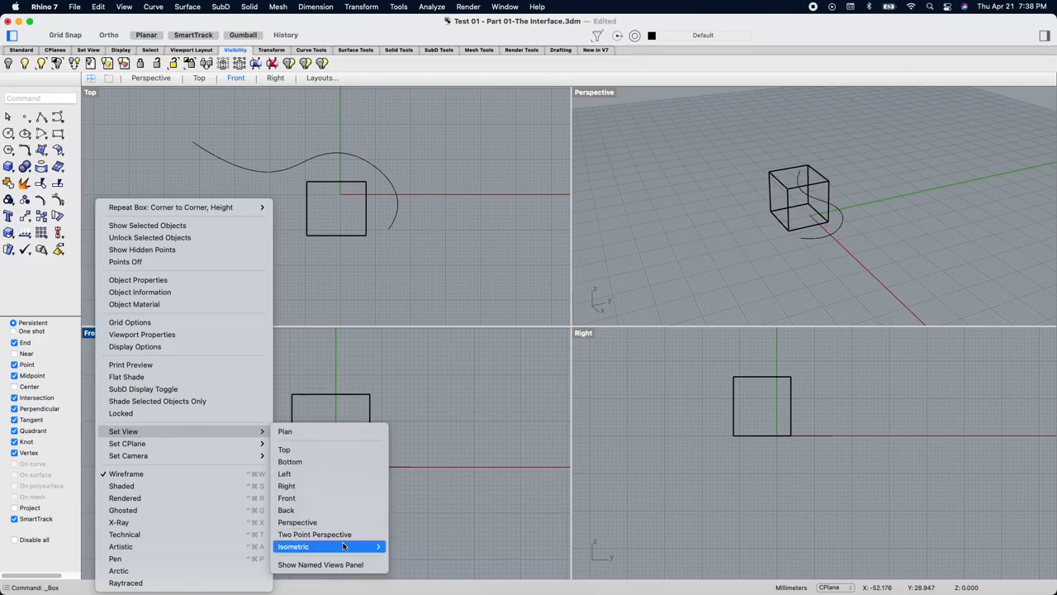
mouse_move(343, 547)
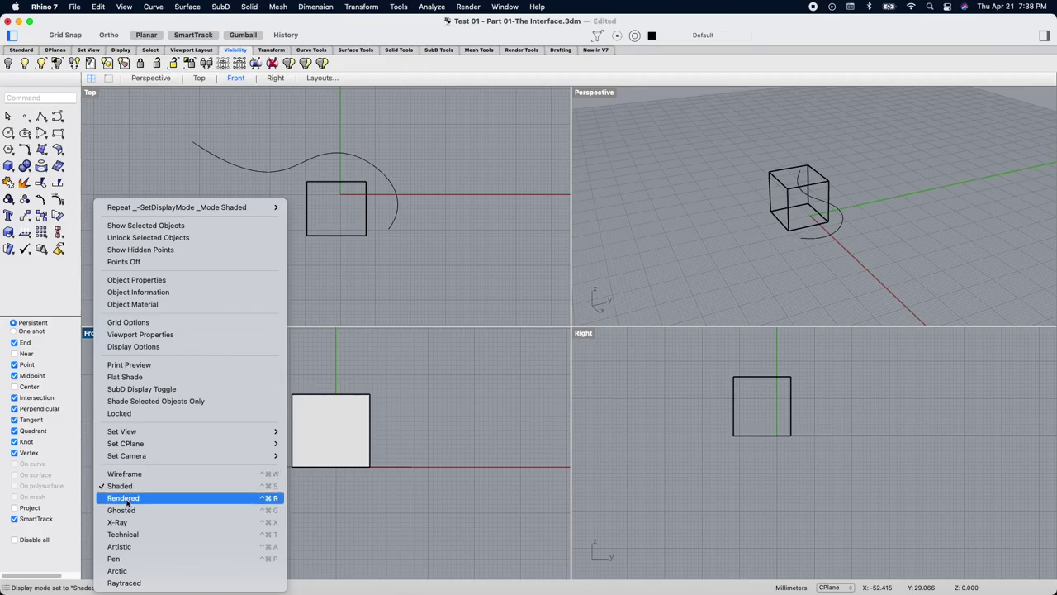
click(124, 498)
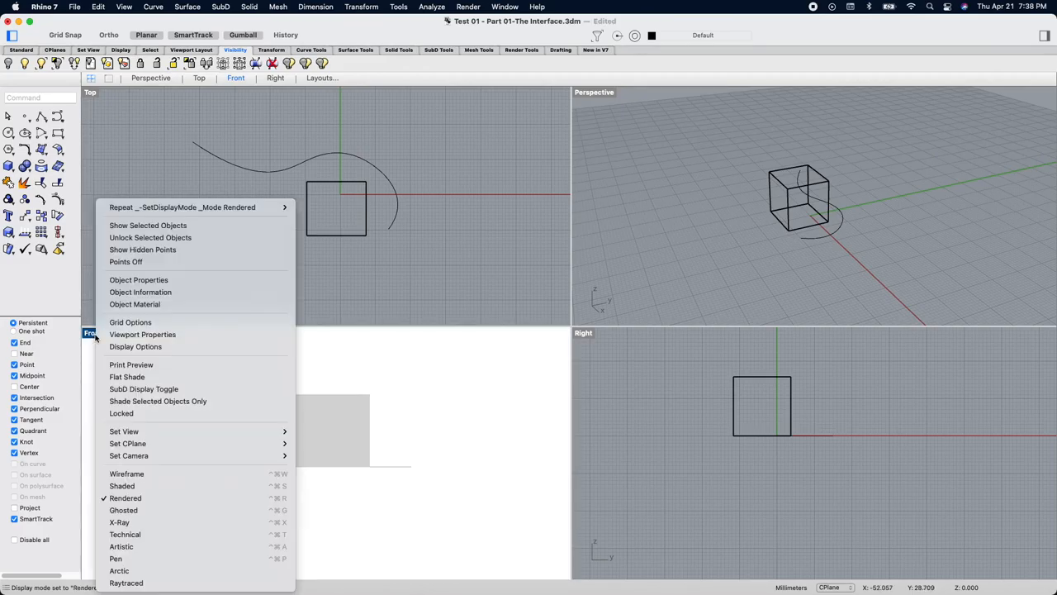
click(128, 503)
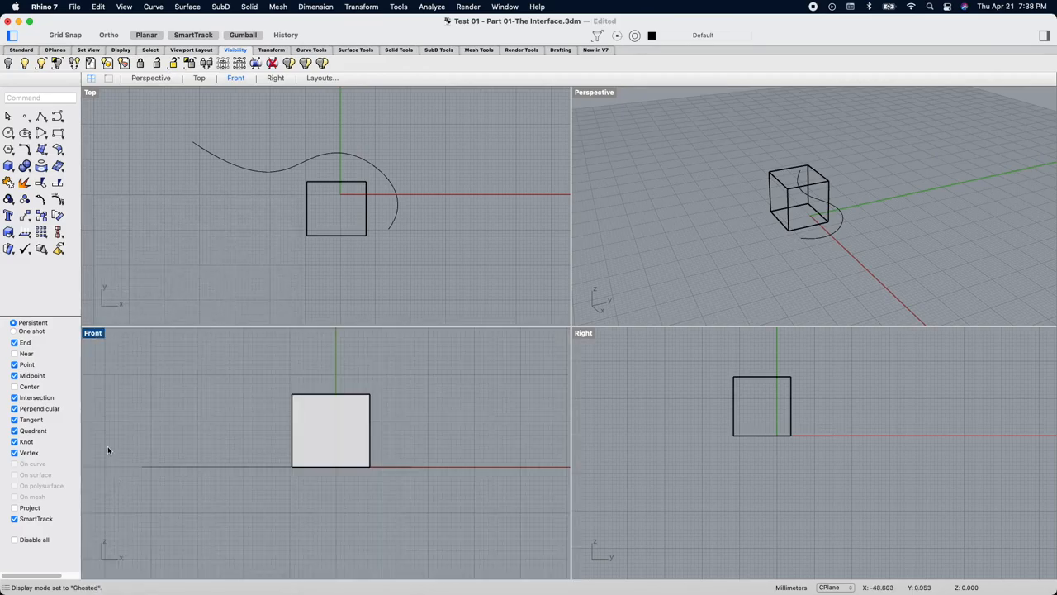
right_click(108, 450)
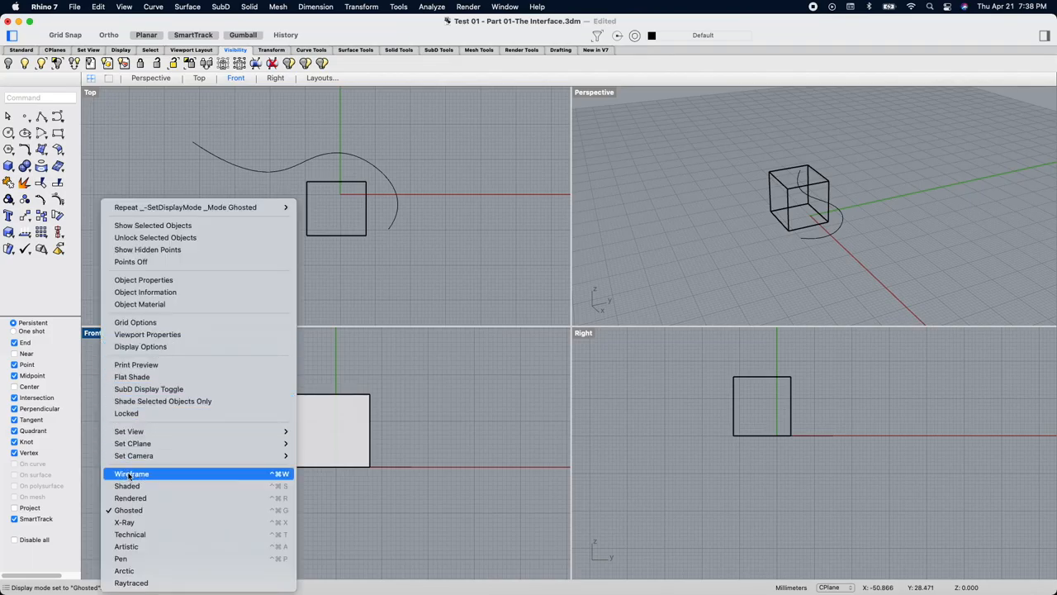
click(130, 474)
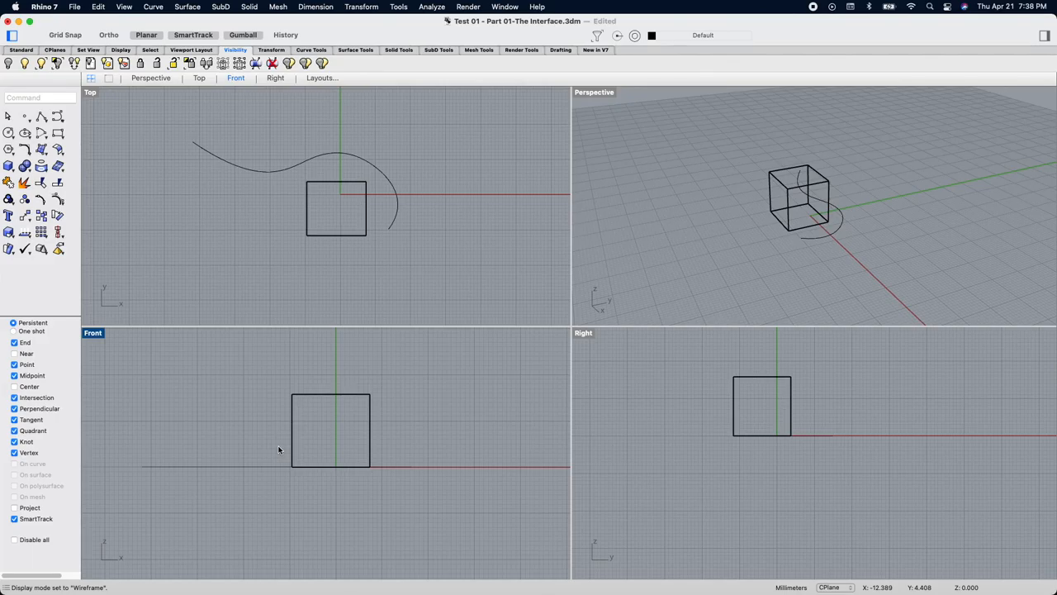
mouse_move(60, 363)
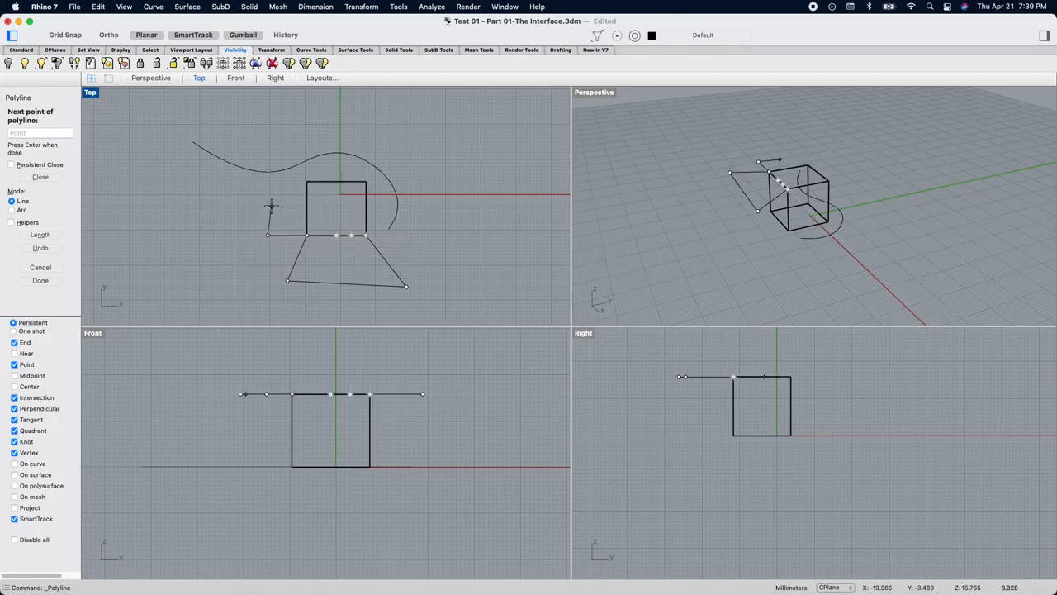
mouse_move(301, 202)
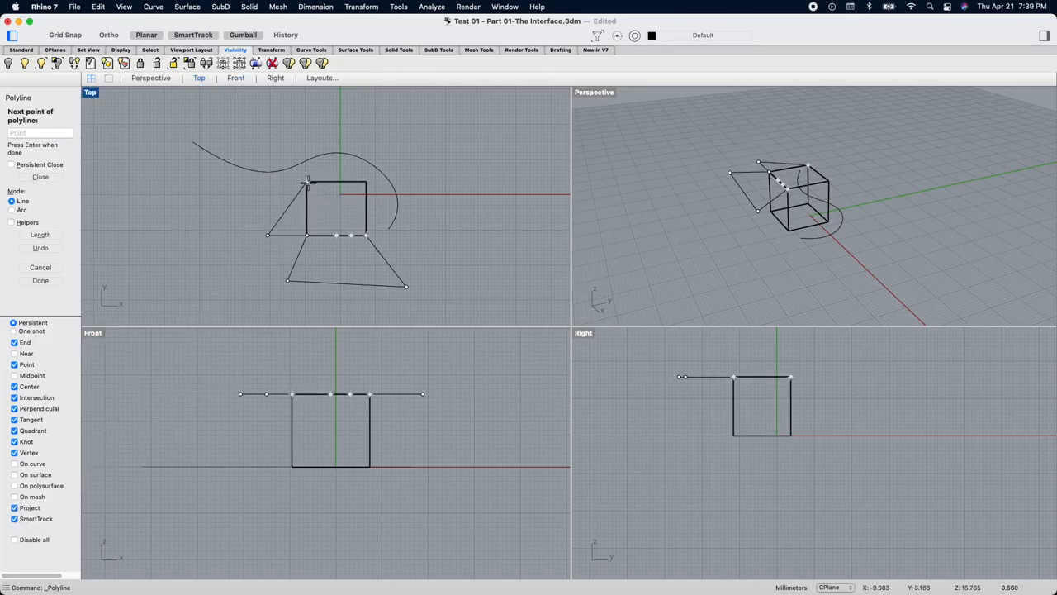
mouse_move(304, 188)
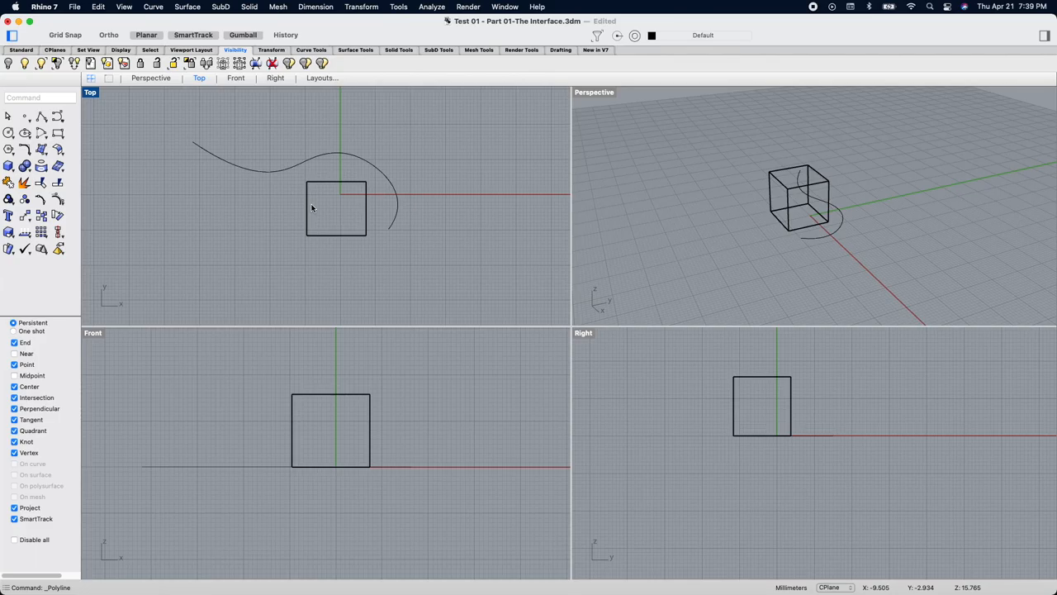
mouse_move(99, 339)
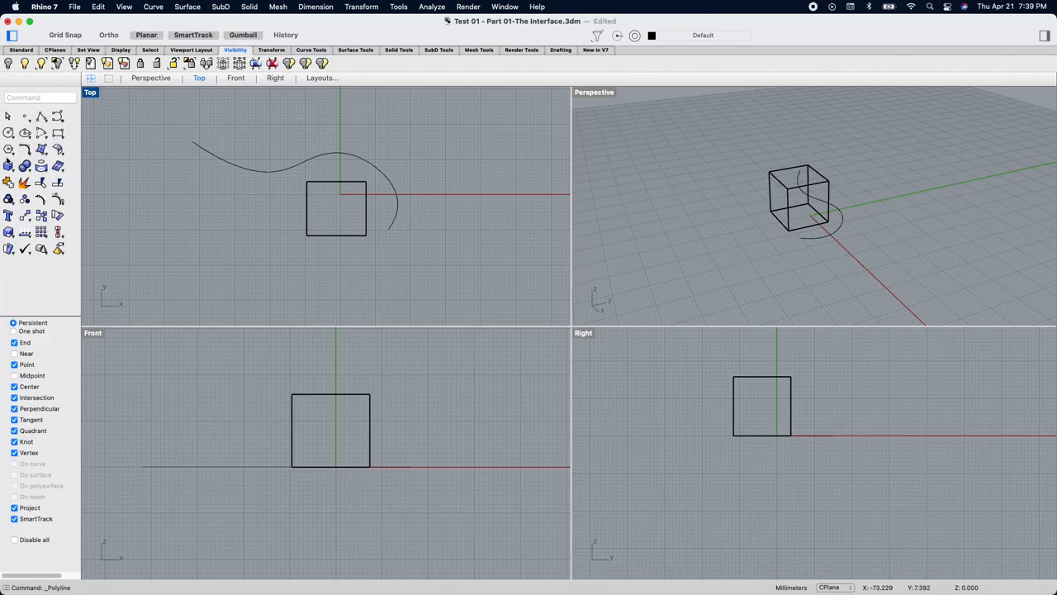
mouse_move(9, 182)
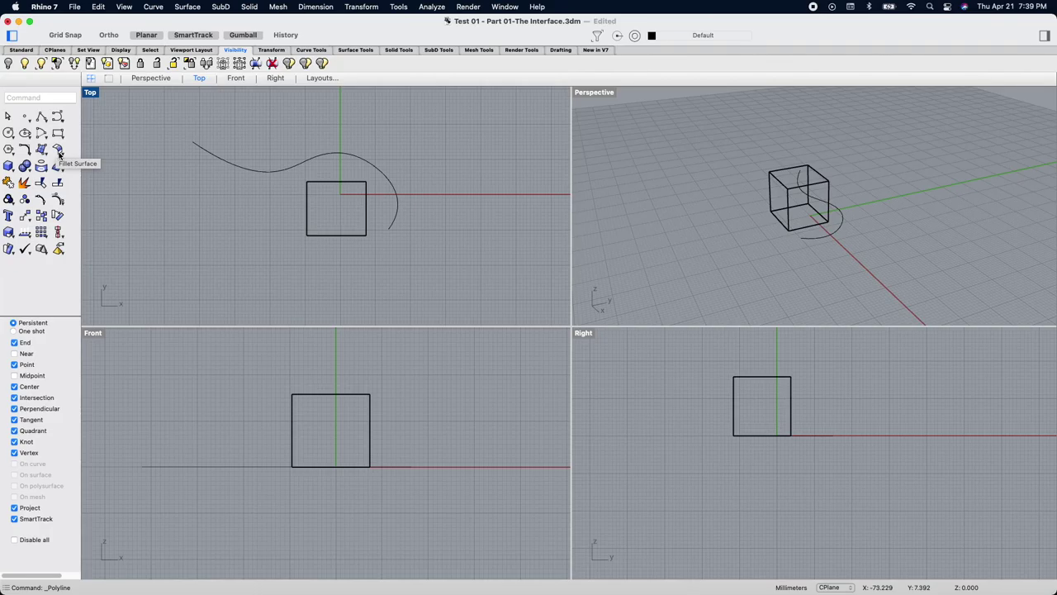
click(42, 155)
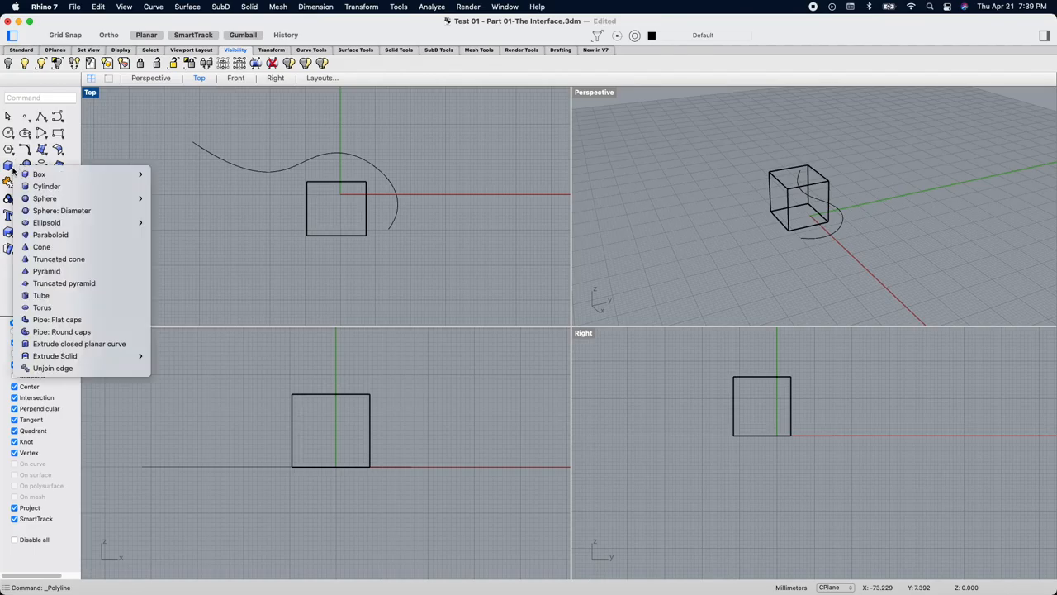
mouse_move(39, 174)
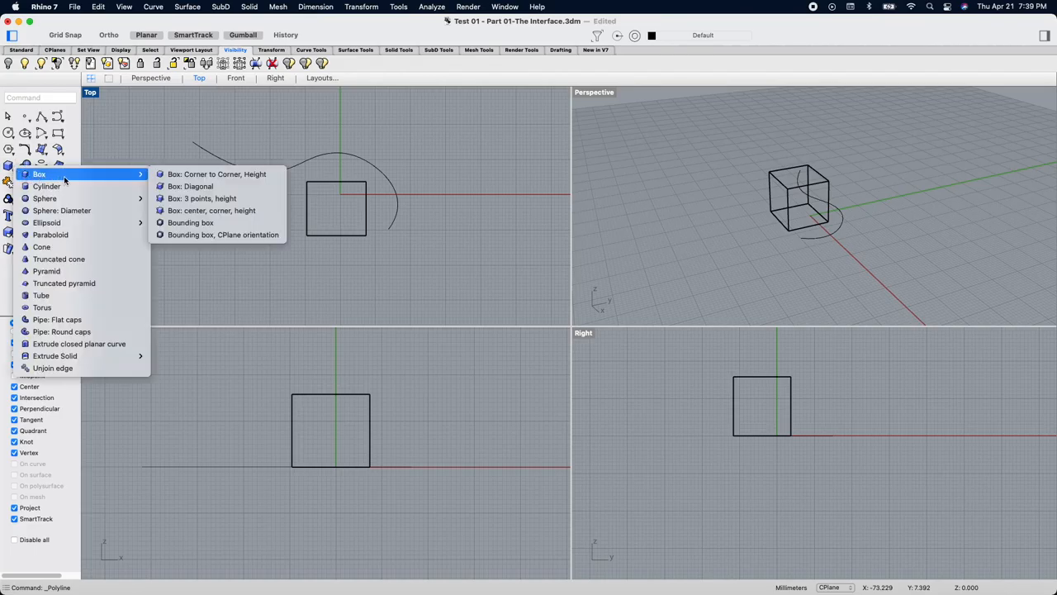
mouse_move(47, 271)
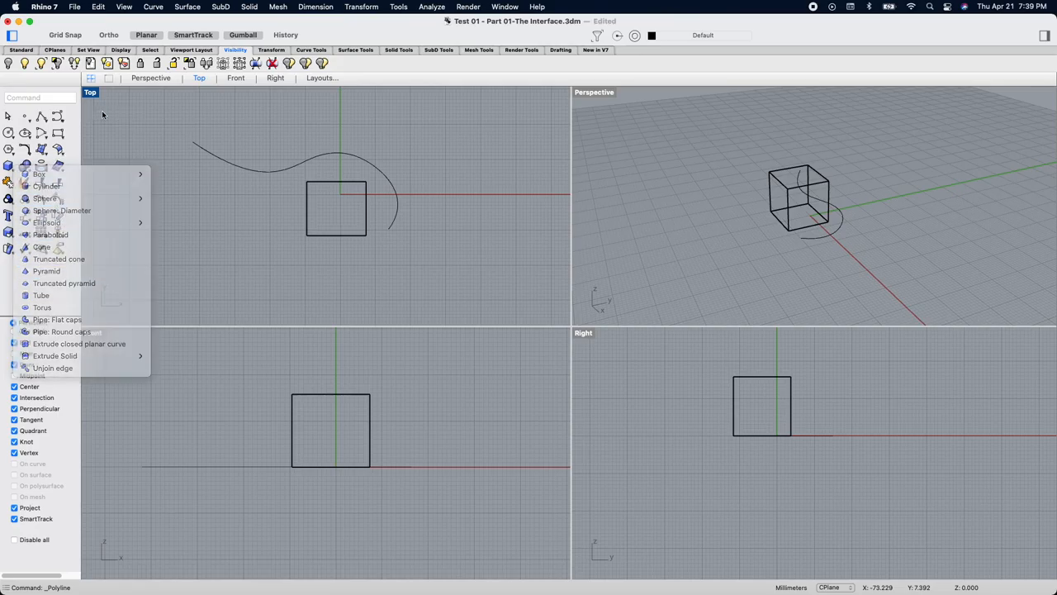
click(39, 174)
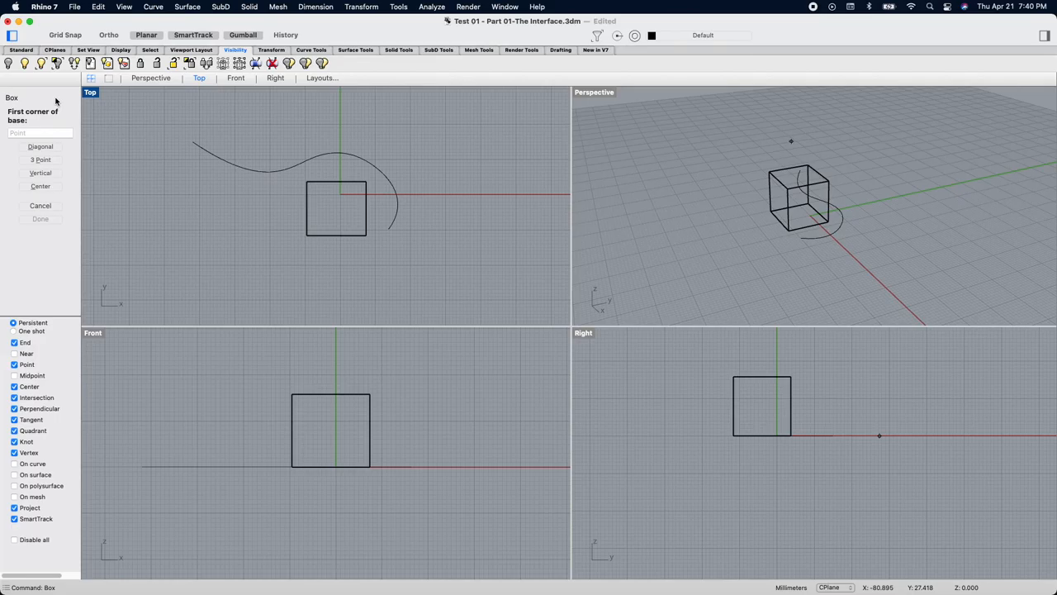
mouse_move(53, 159)
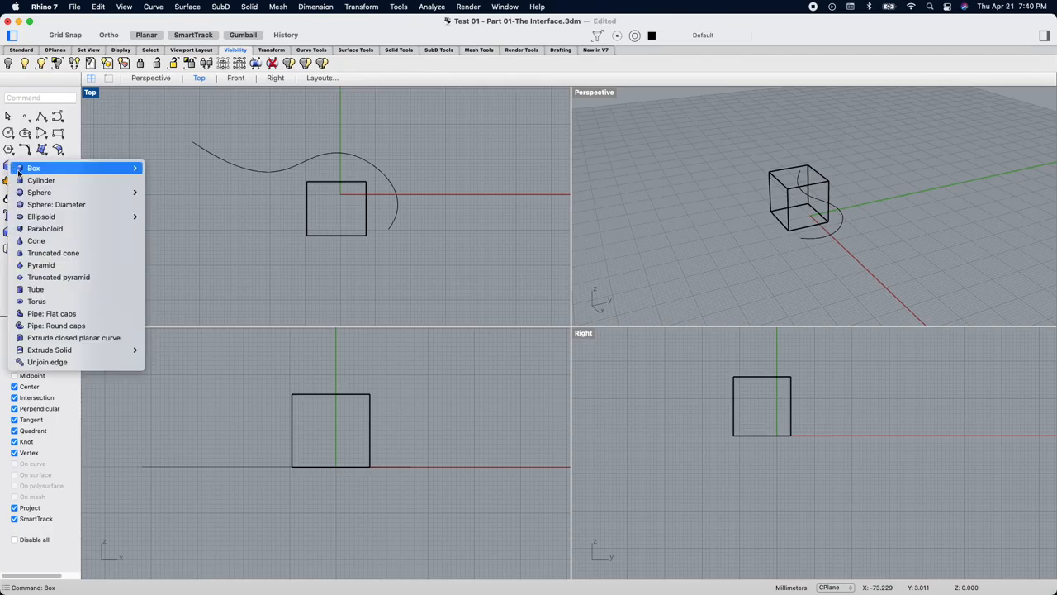
mouse_move(53, 253)
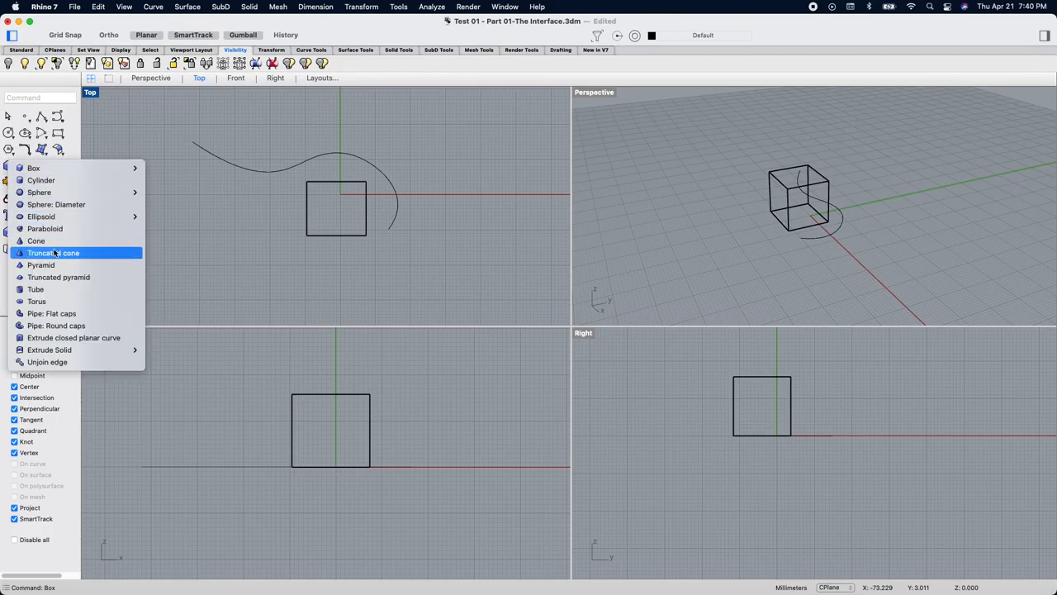
mouse_move(36, 240)
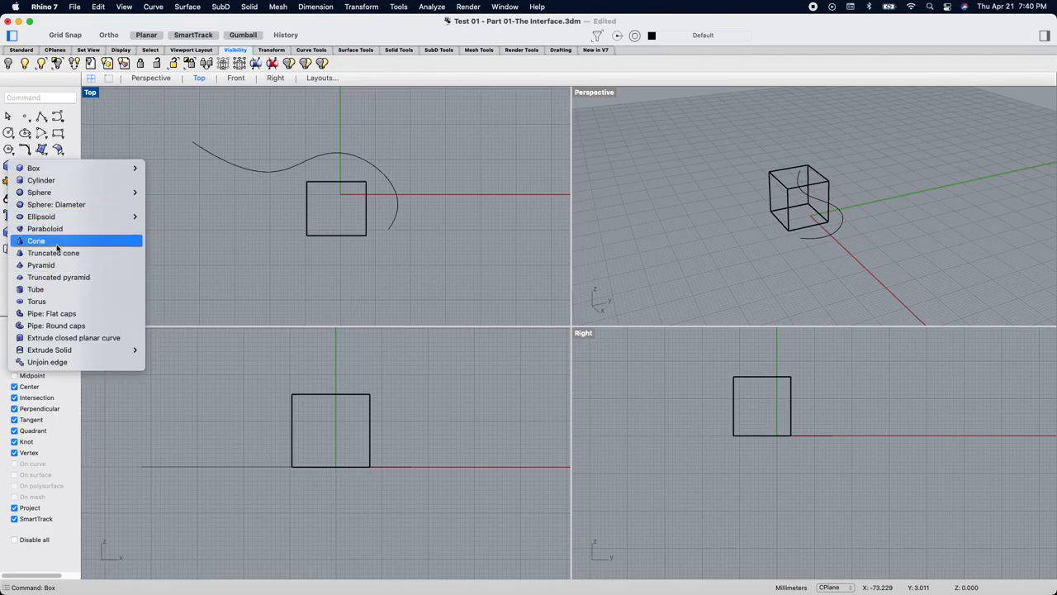
mouse_move(65, 205)
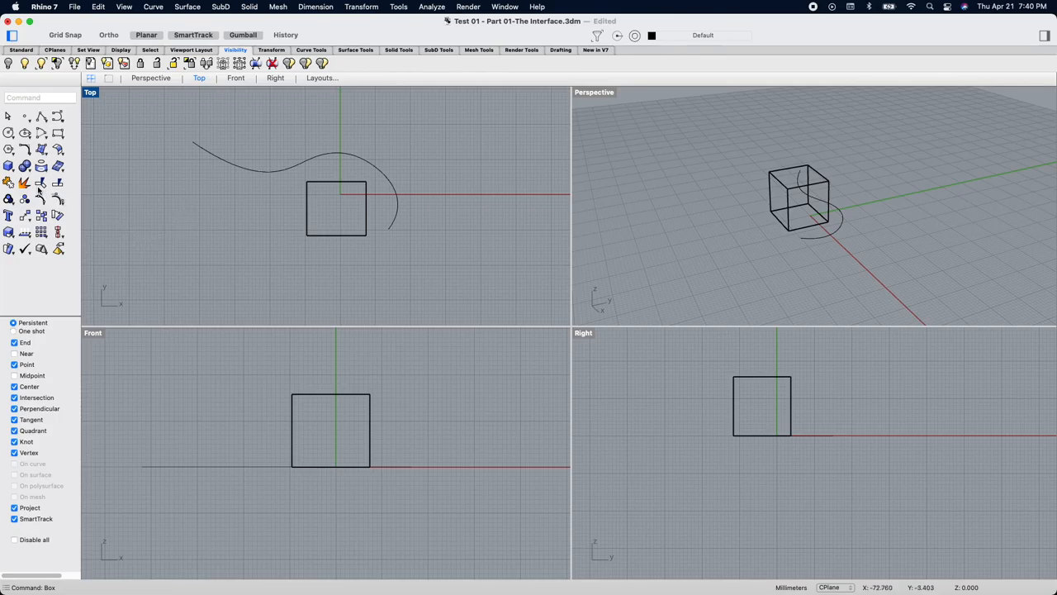
mouse_move(24, 182)
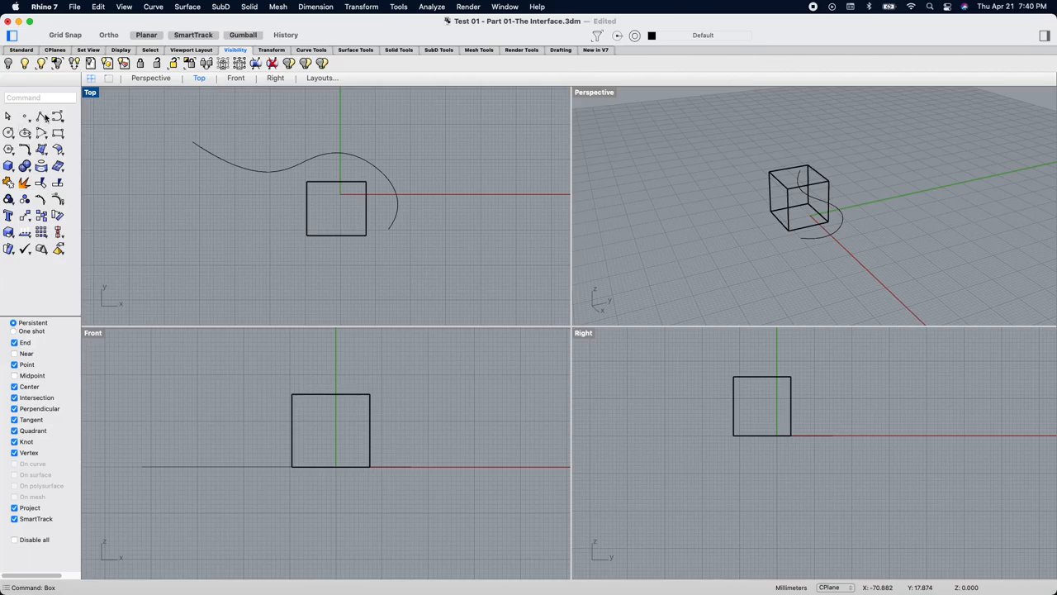
mouse_move(40, 131)
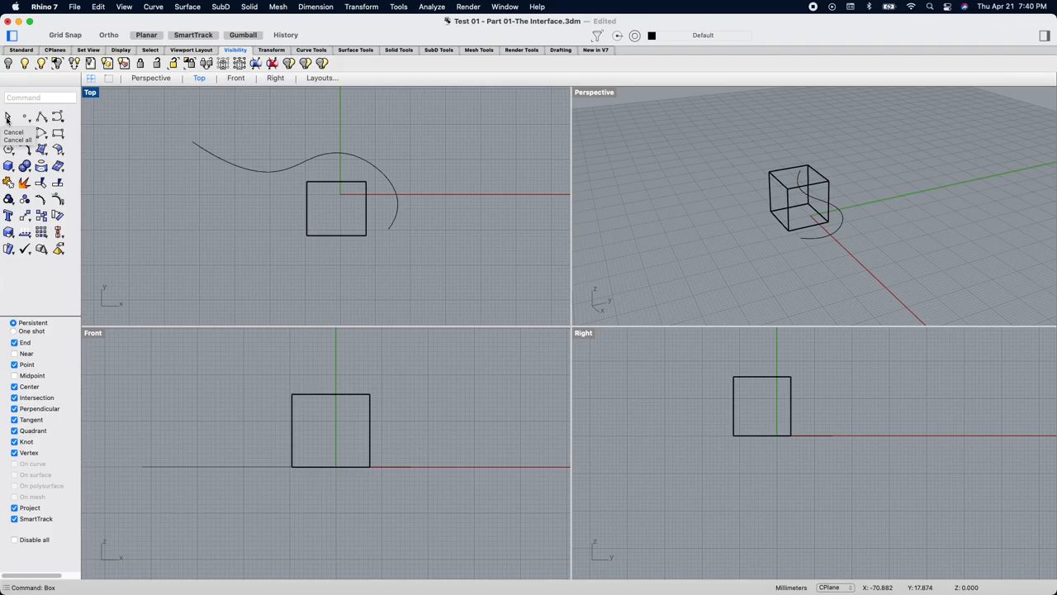
mouse_move(41, 133)
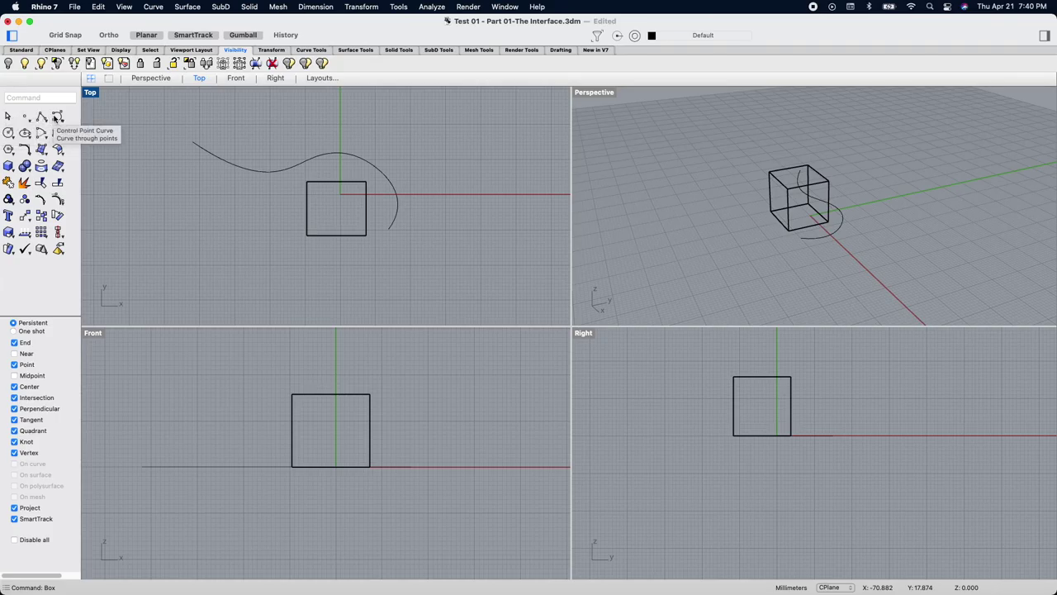
mouse_move(9, 133)
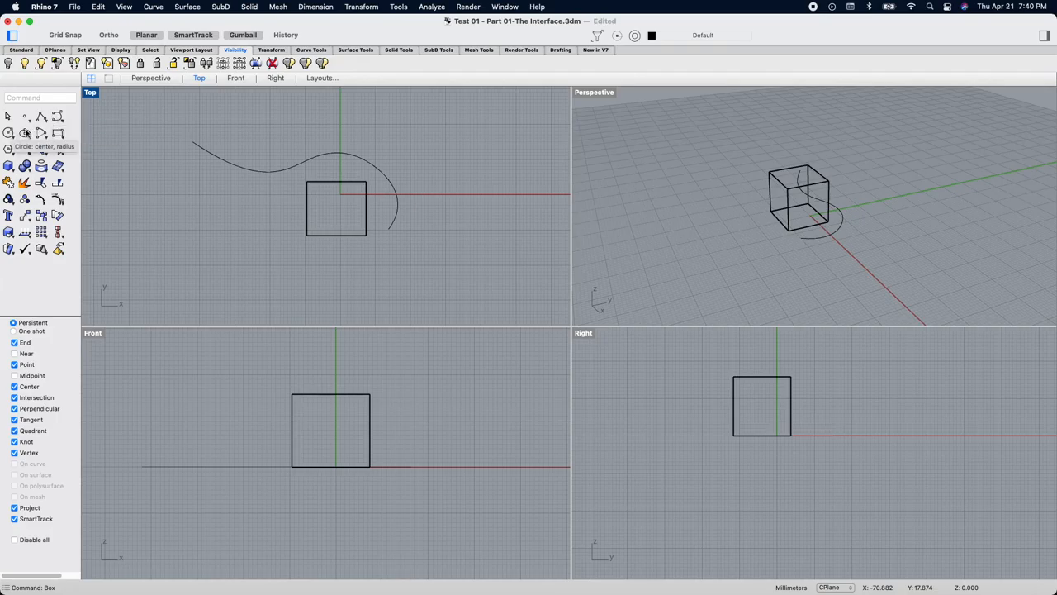
mouse_move(9, 183)
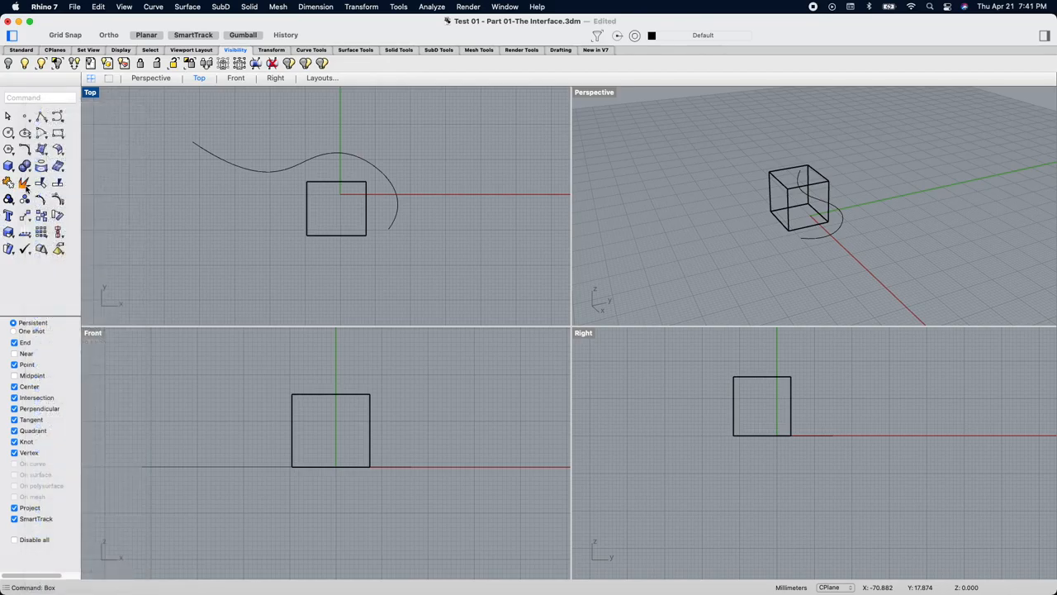
mouse_move(25, 184)
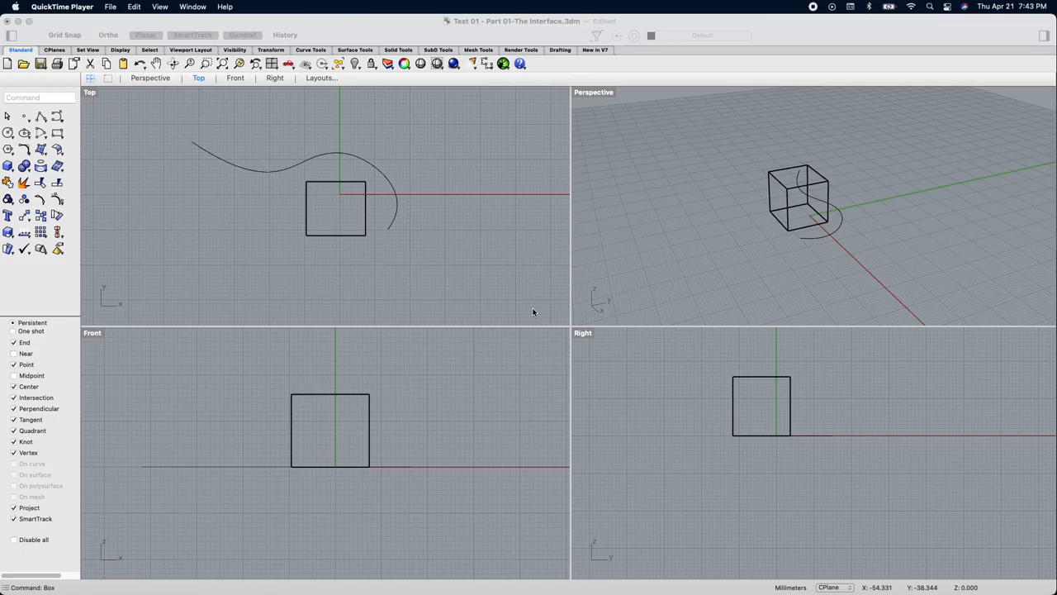
mouse_move(581, 240)
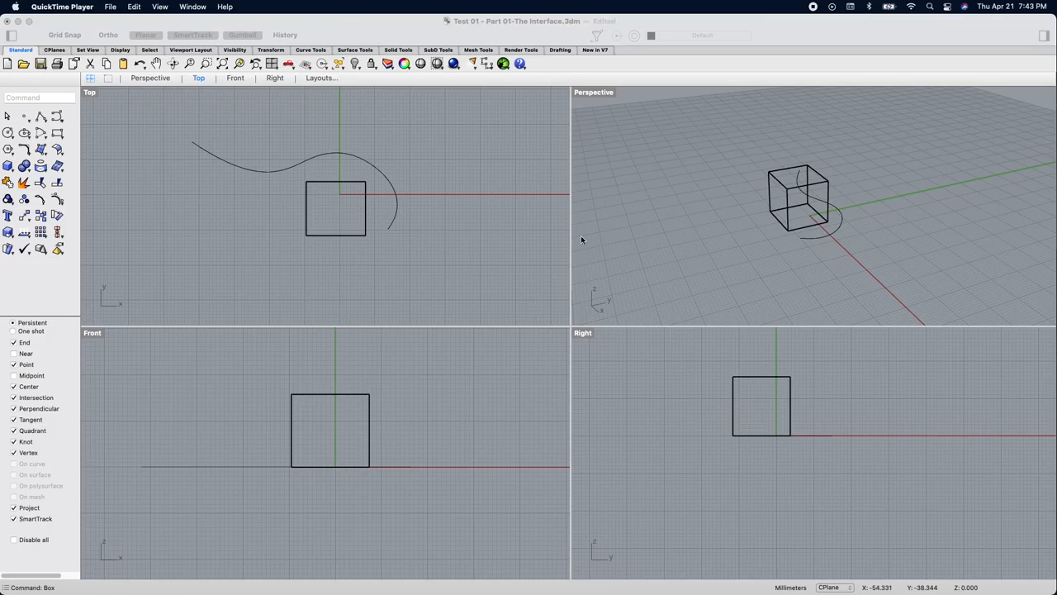